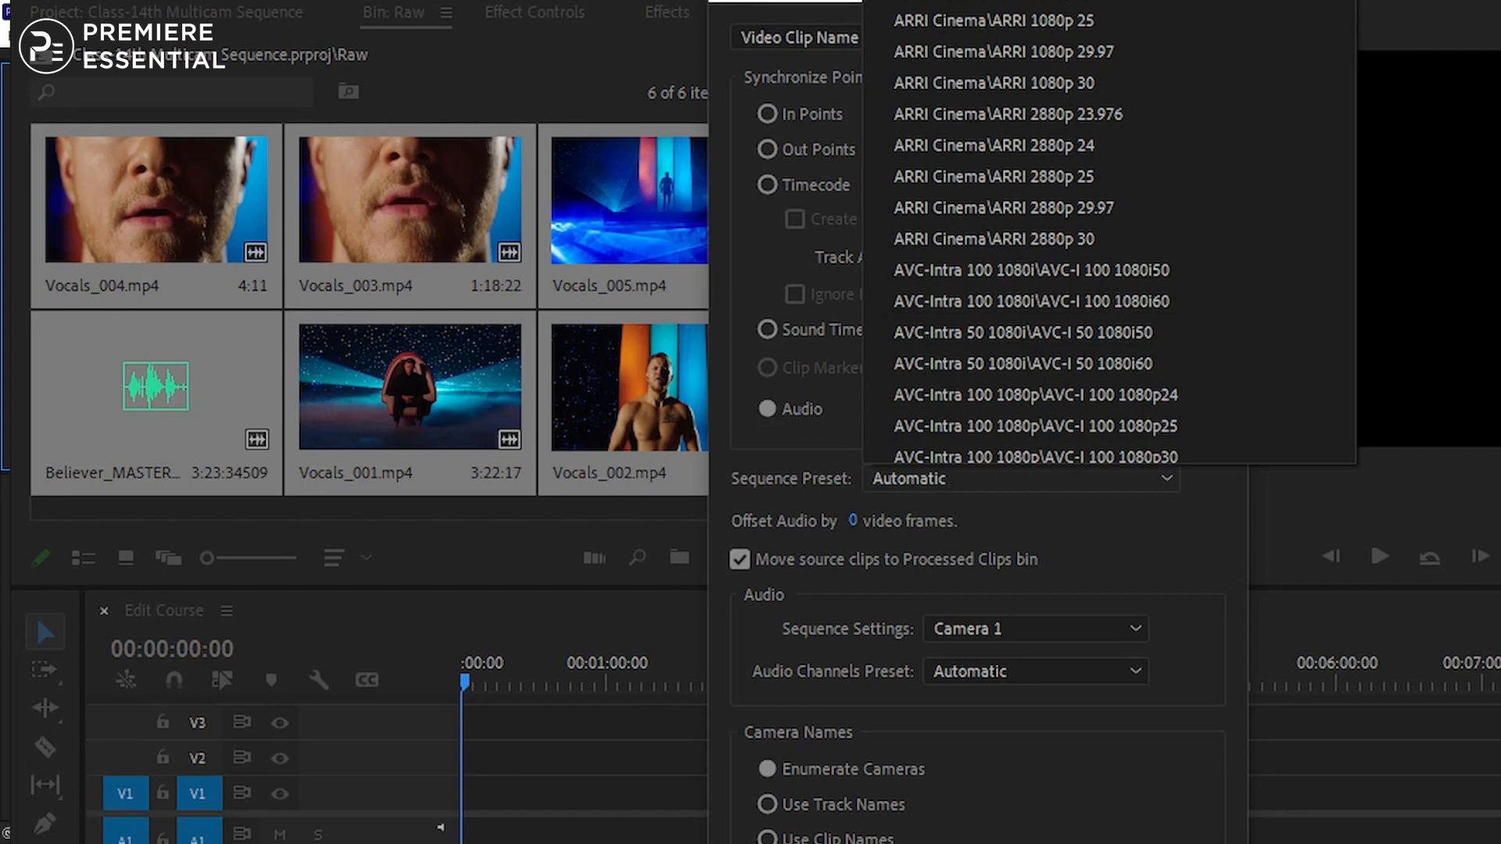
{"action": "mouse_move", "coordinate": [1125, 115]}
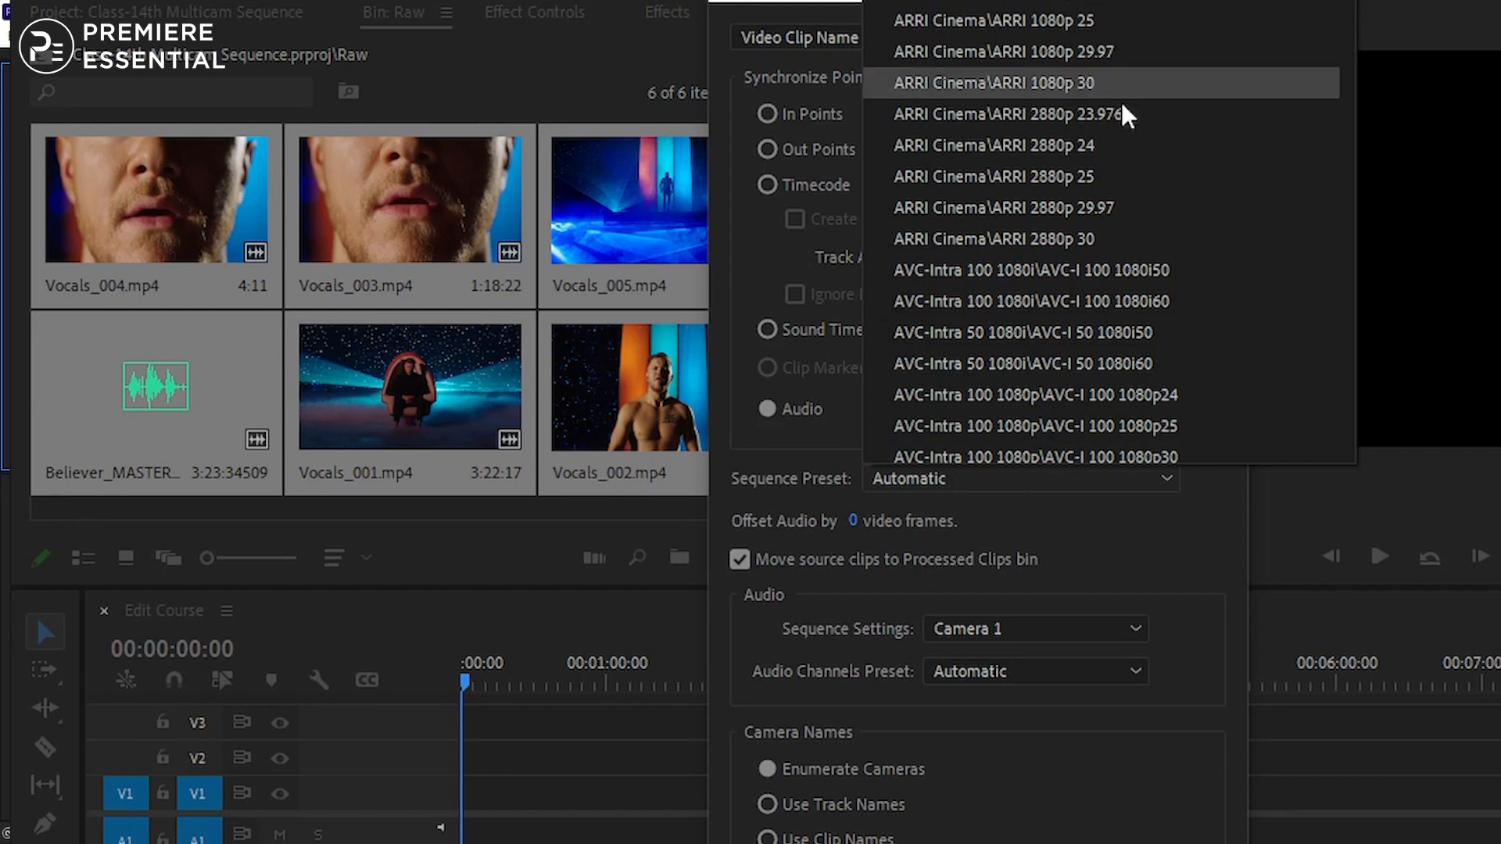
Step: Browse the sequence preset list, then cancel the multicam dialog to show the six Raw clips
{"action": "scroll", "scroll_direction": "down", "scroll_amount": 3}
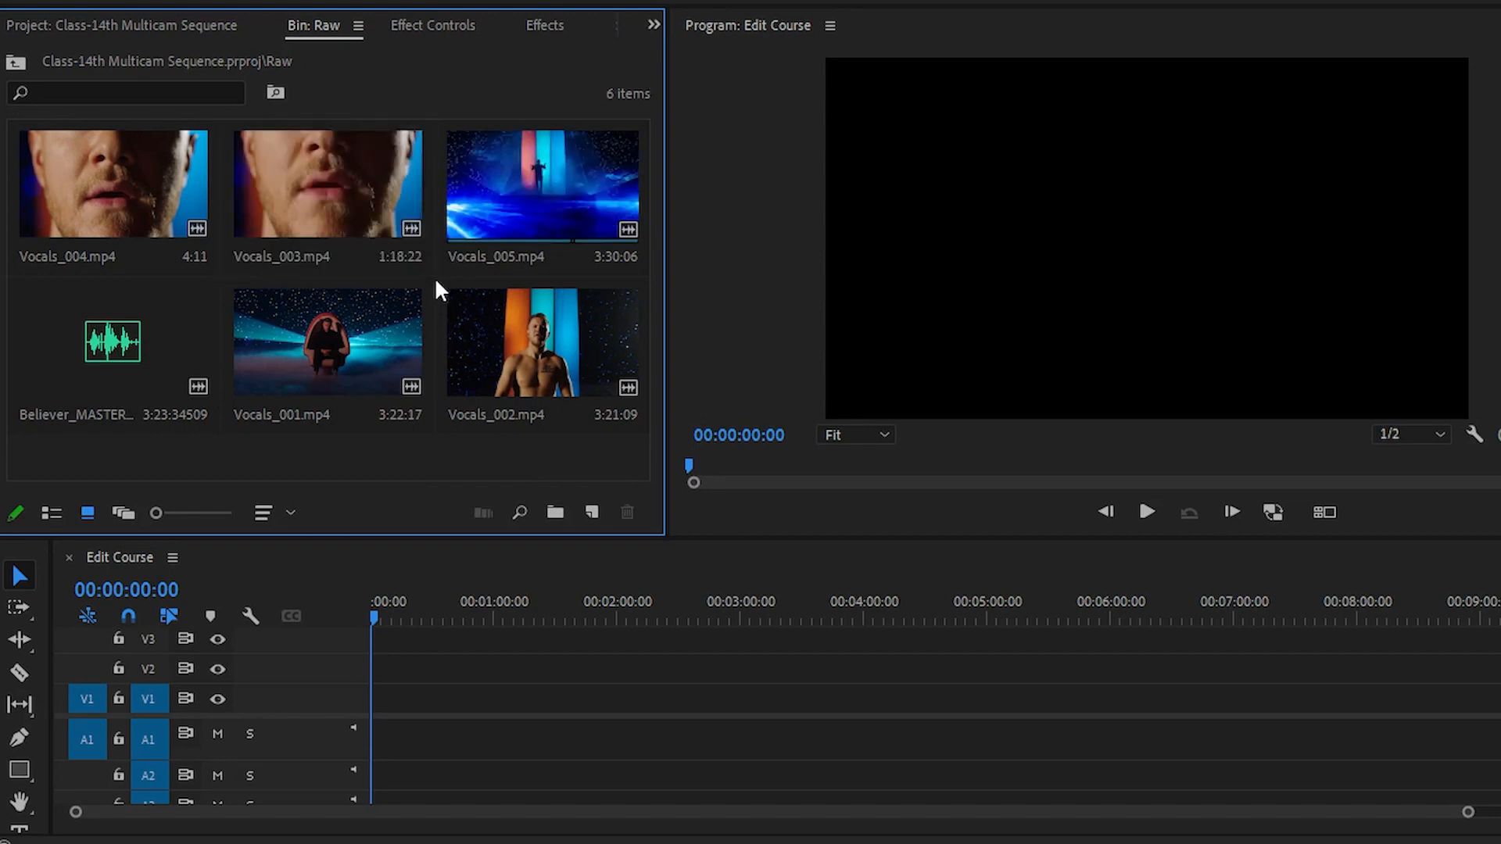
Step: Skim Vocals_004, Vocals_002 and Vocals_003, then select all six clips including Believer audio
{"action": "left_click", "coordinate": [112, 184]}
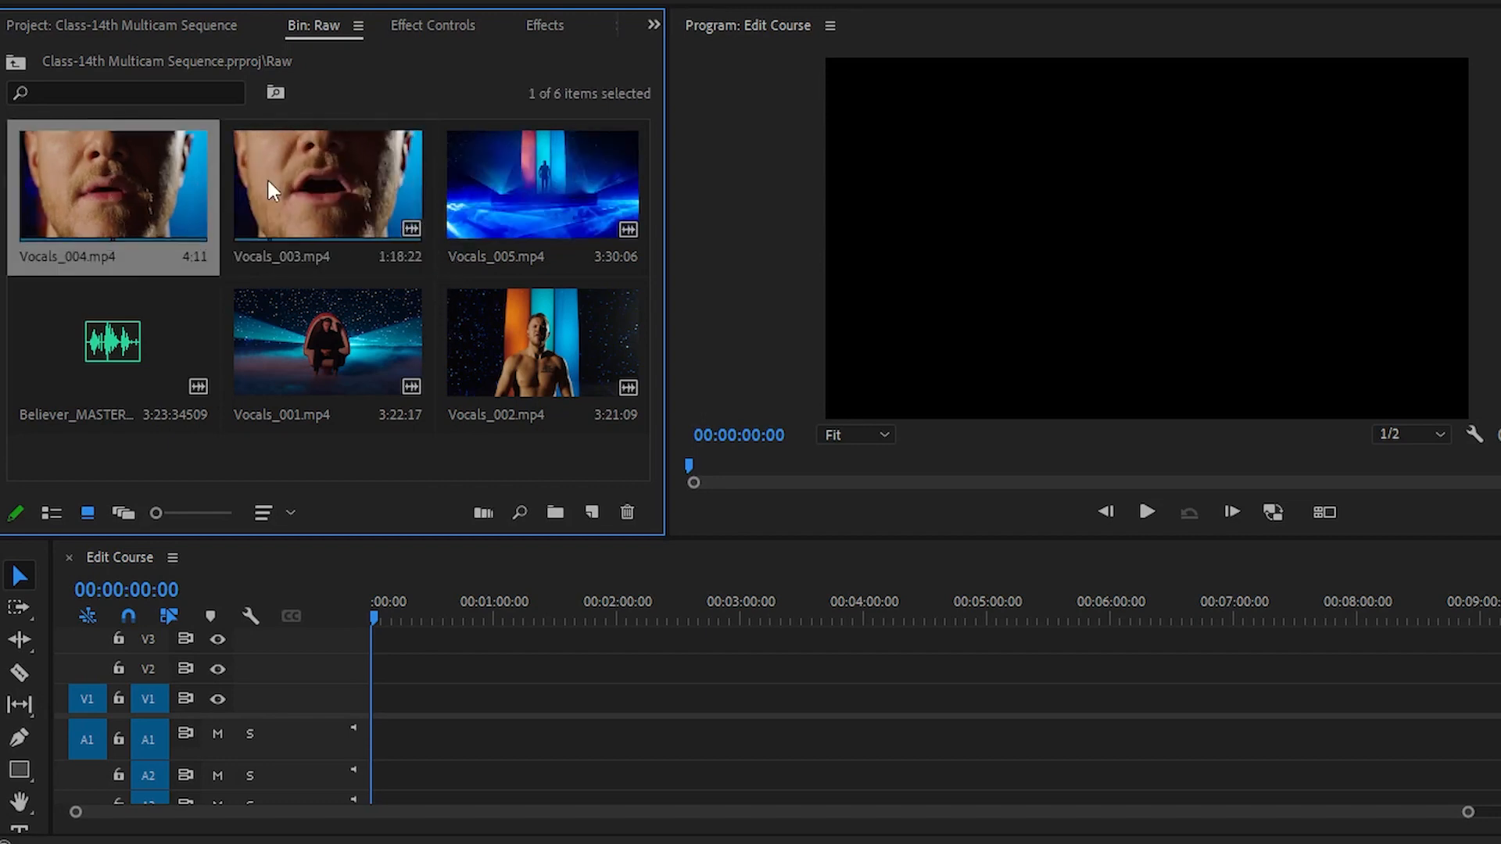
{"action": "left_click", "coordinate": [542, 342]}
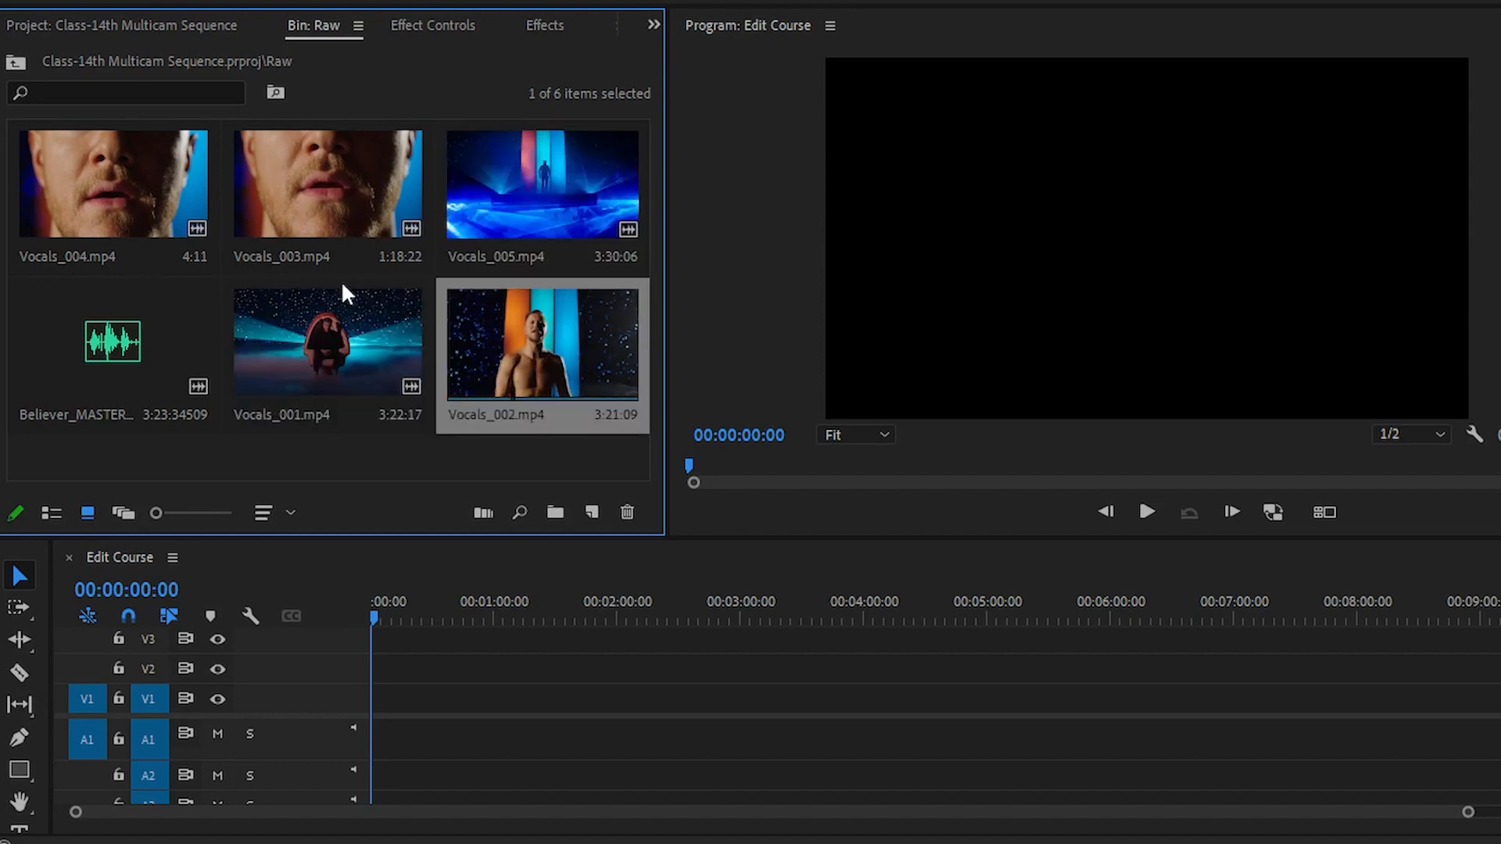
{"action": "left_click", "coordinate": [112, 341]}
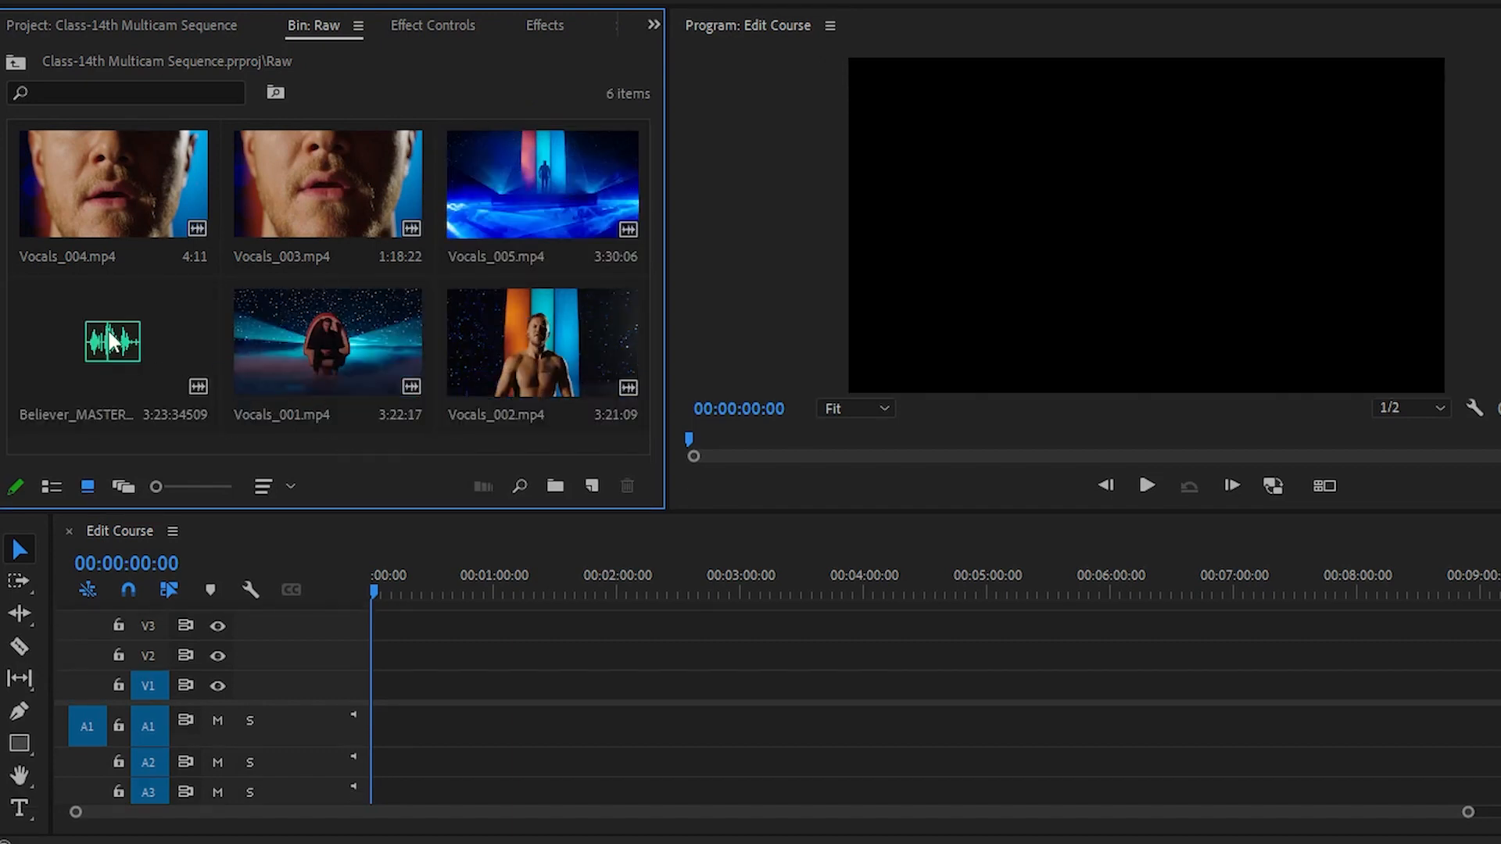
{"action": "mouse_move", "coordinate": [151, 330]}
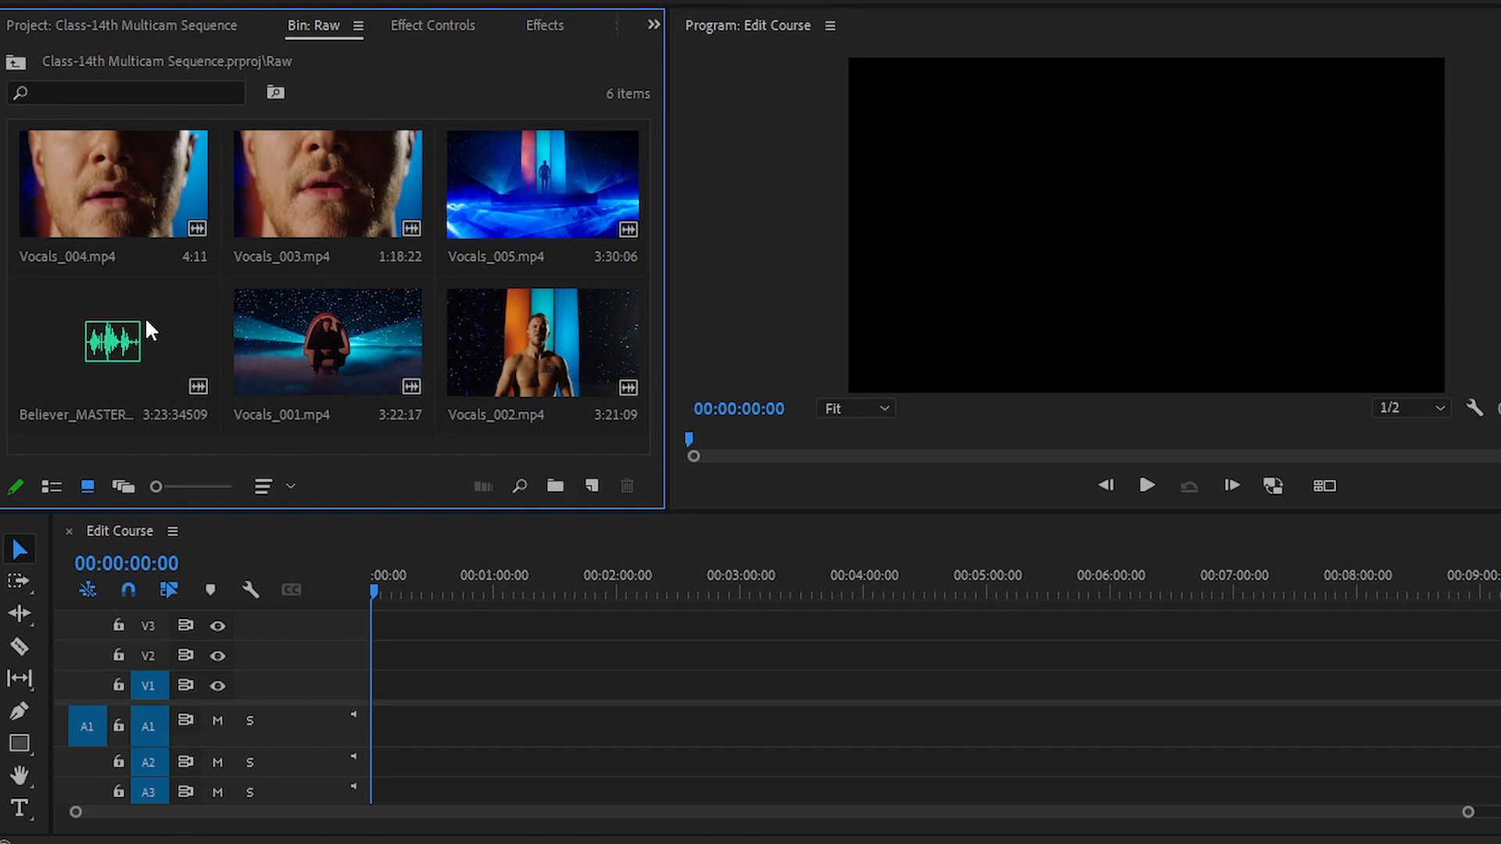
{"action": "mouse_move", "coordinate": [177, 337]}
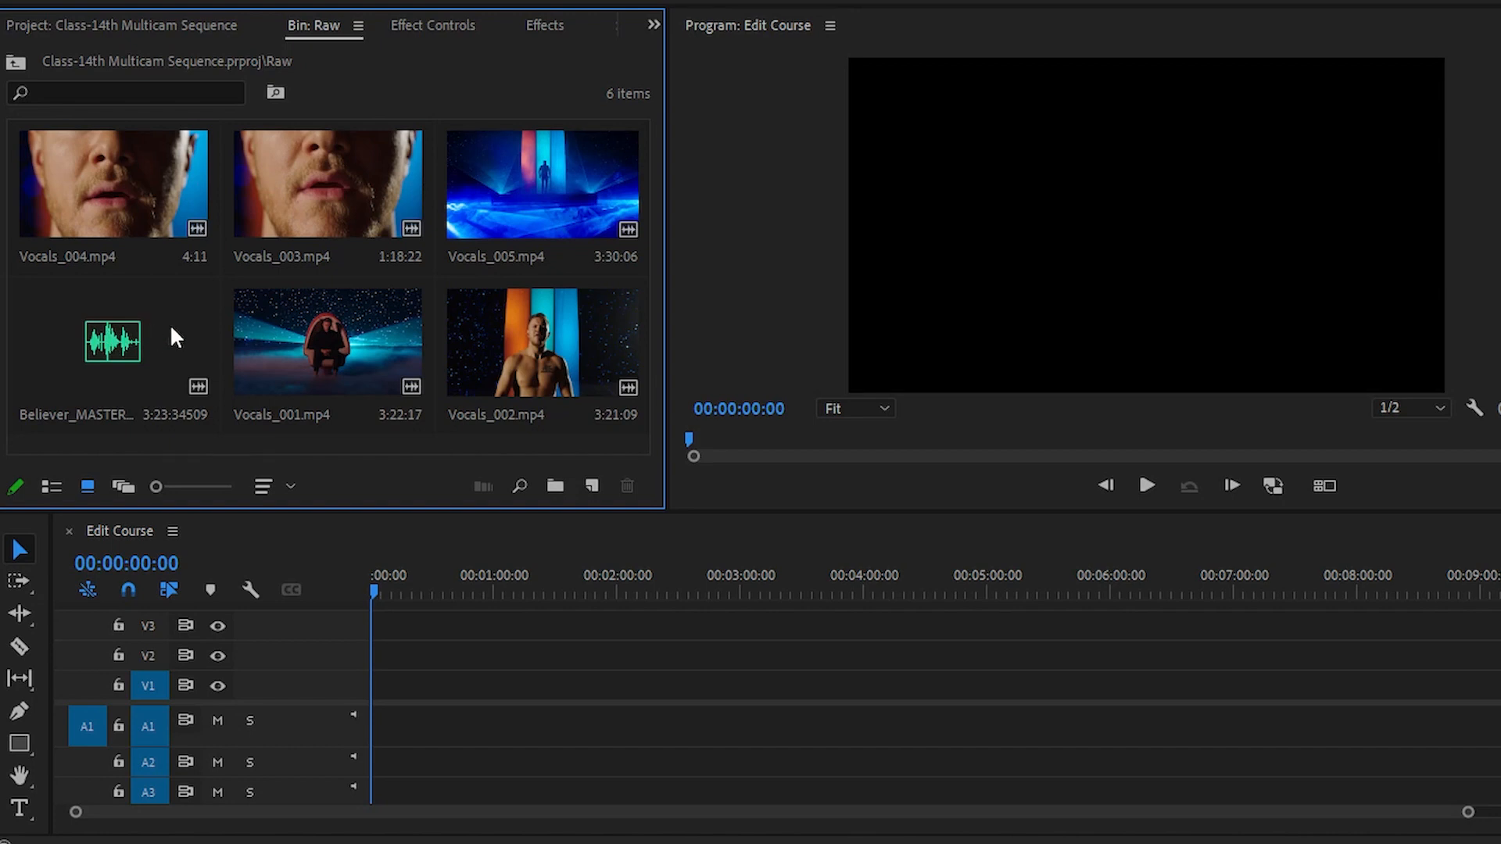
{"action": "left_click", "coordinate": [327, 183]}
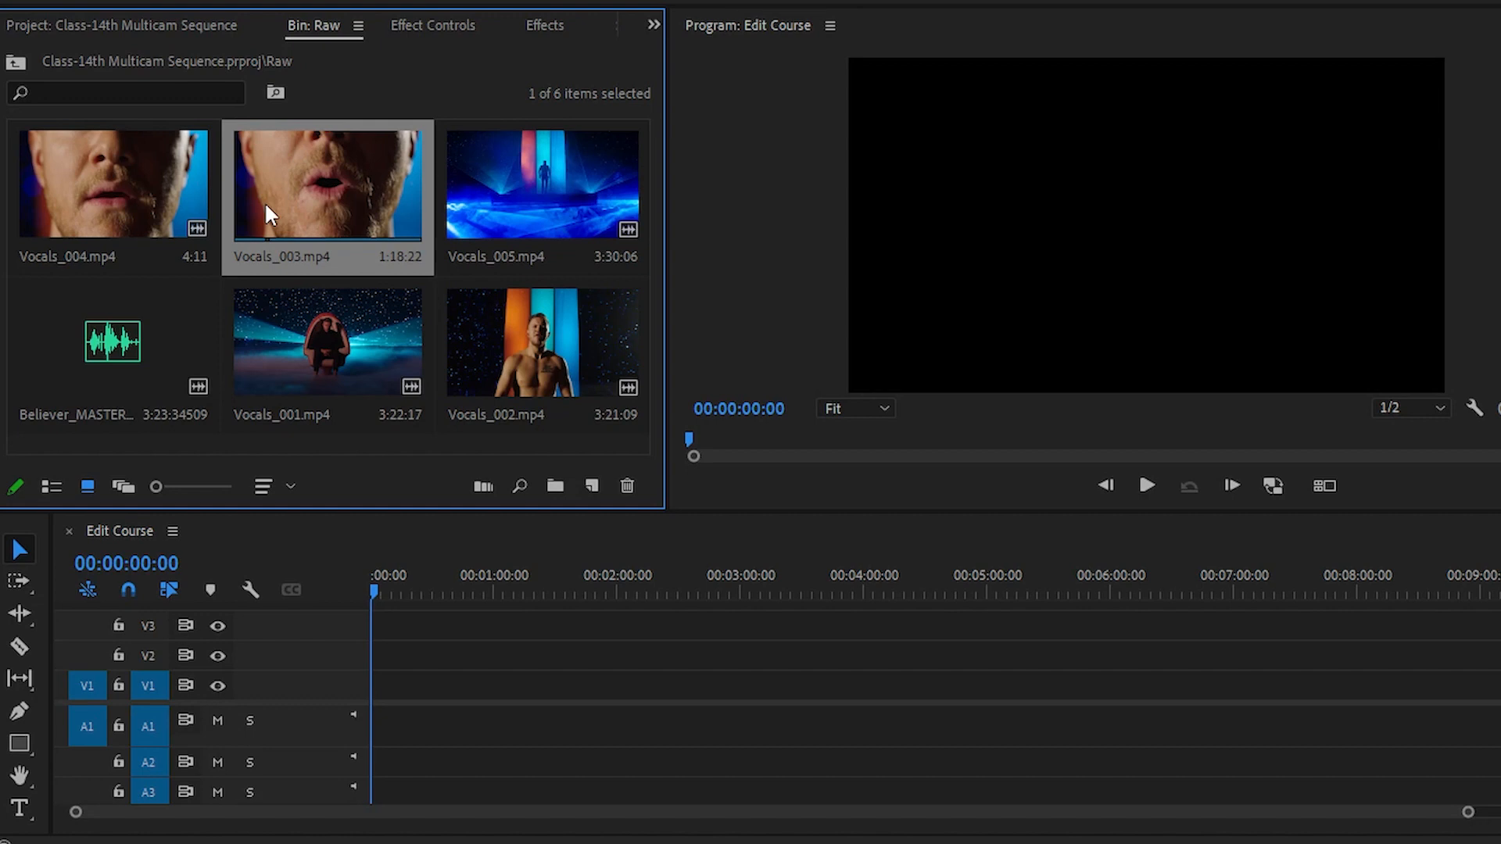
{"action": "key", "text": "ctrl+a"}
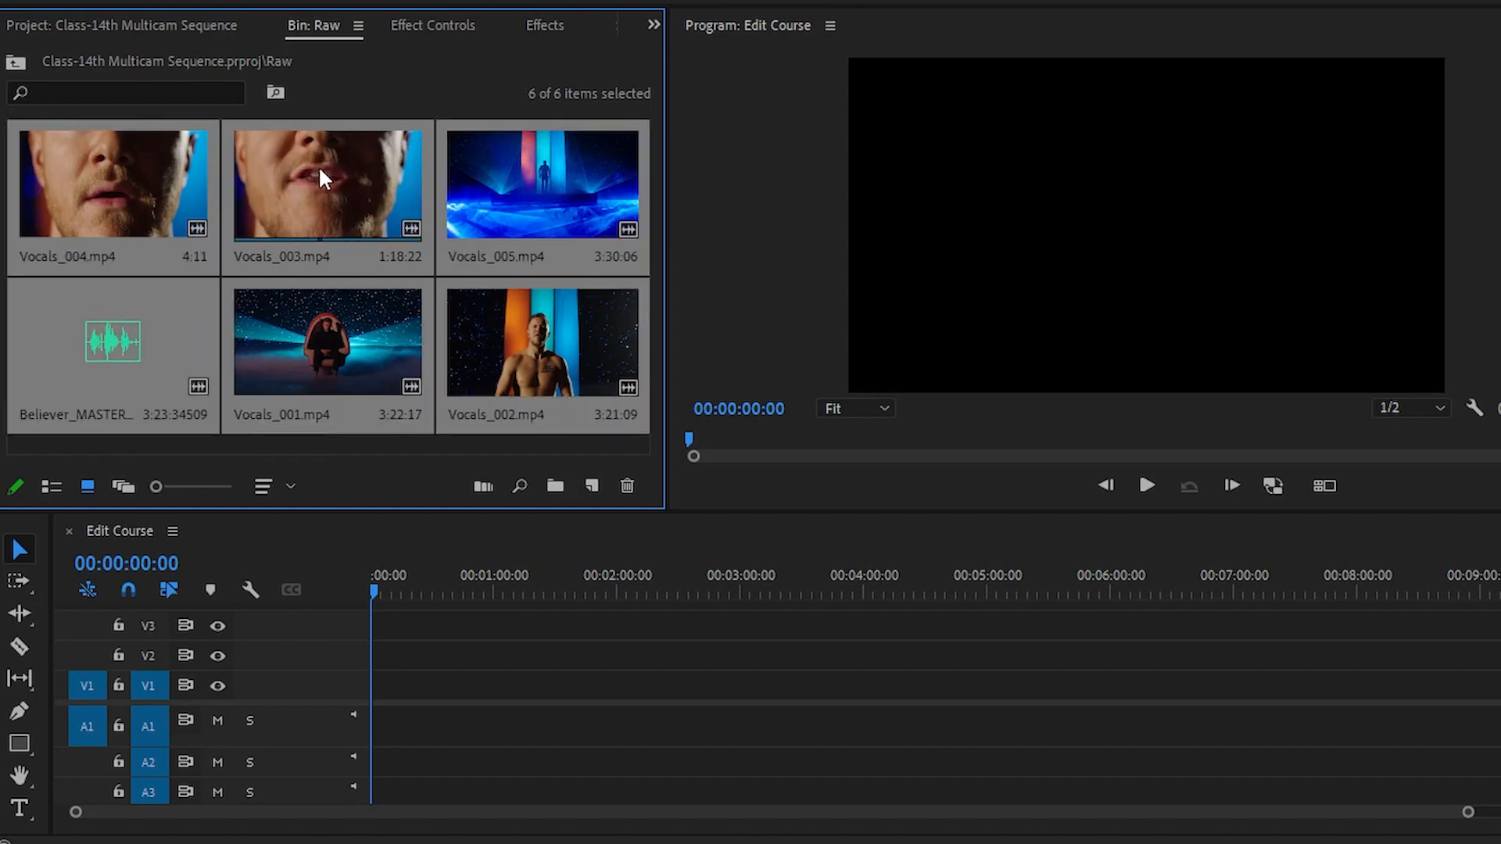
Step: Choose Create Multi-Camera Source Sequence from the selected clips' context menu
{"action": "right_click", "coordinate": [325, 182]}
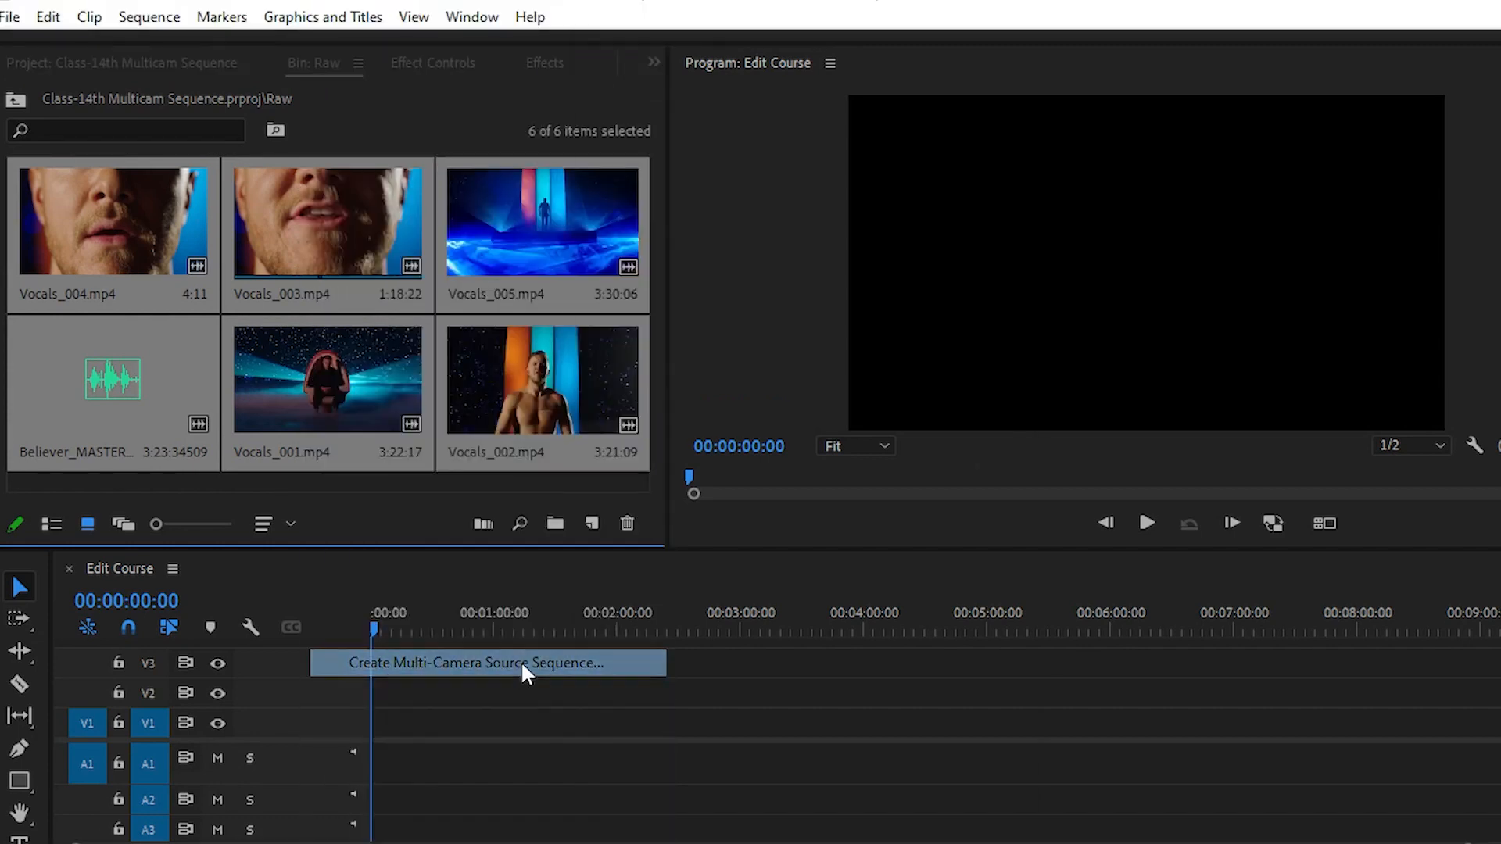
{"action": "left_click", "coordinate": [476, 662]}
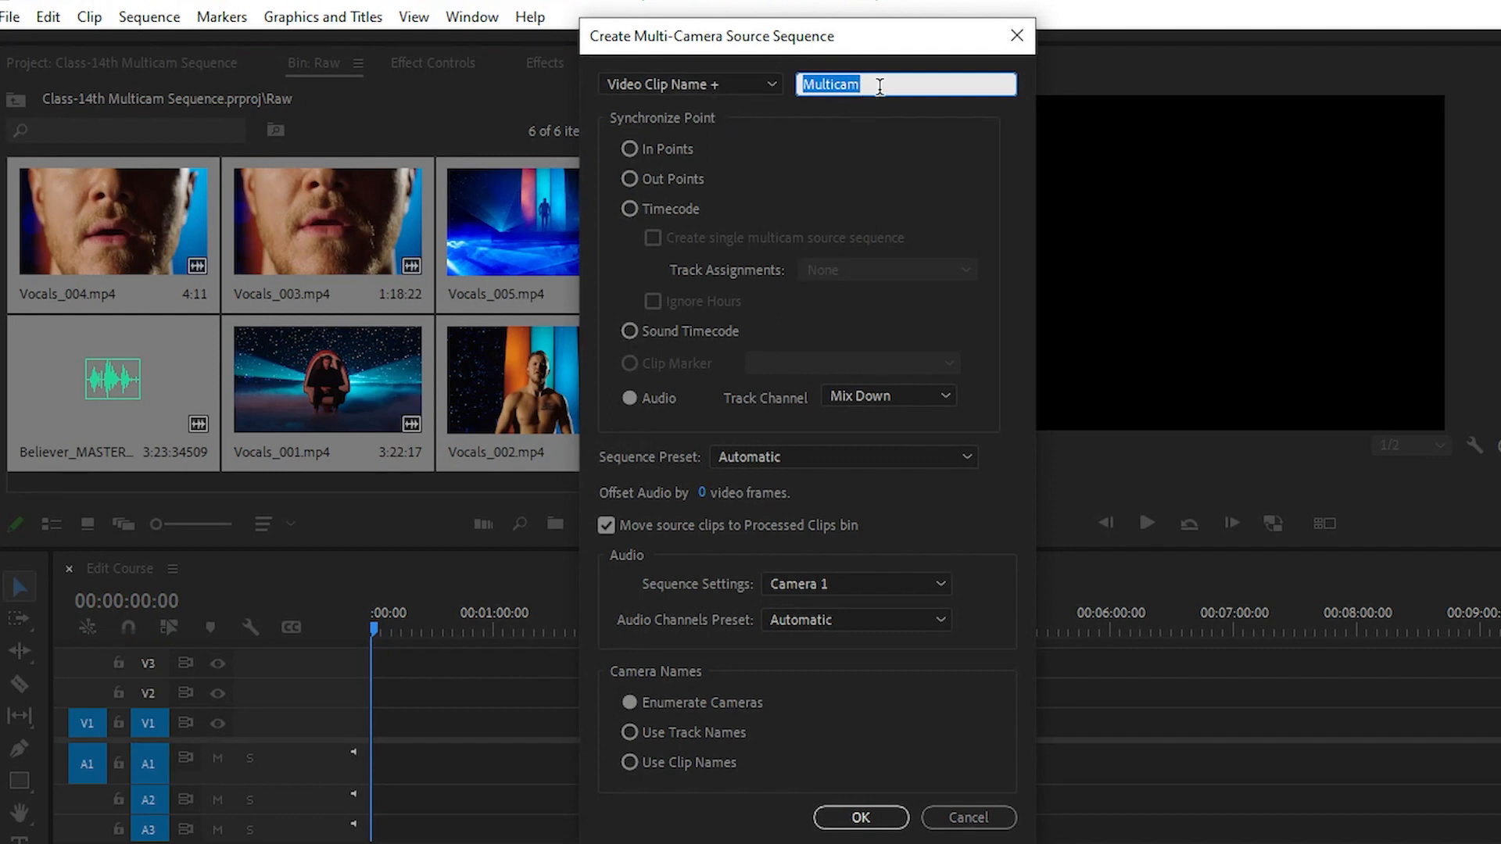
{"action": "mouse_move", "coordinate": [793, 84]}
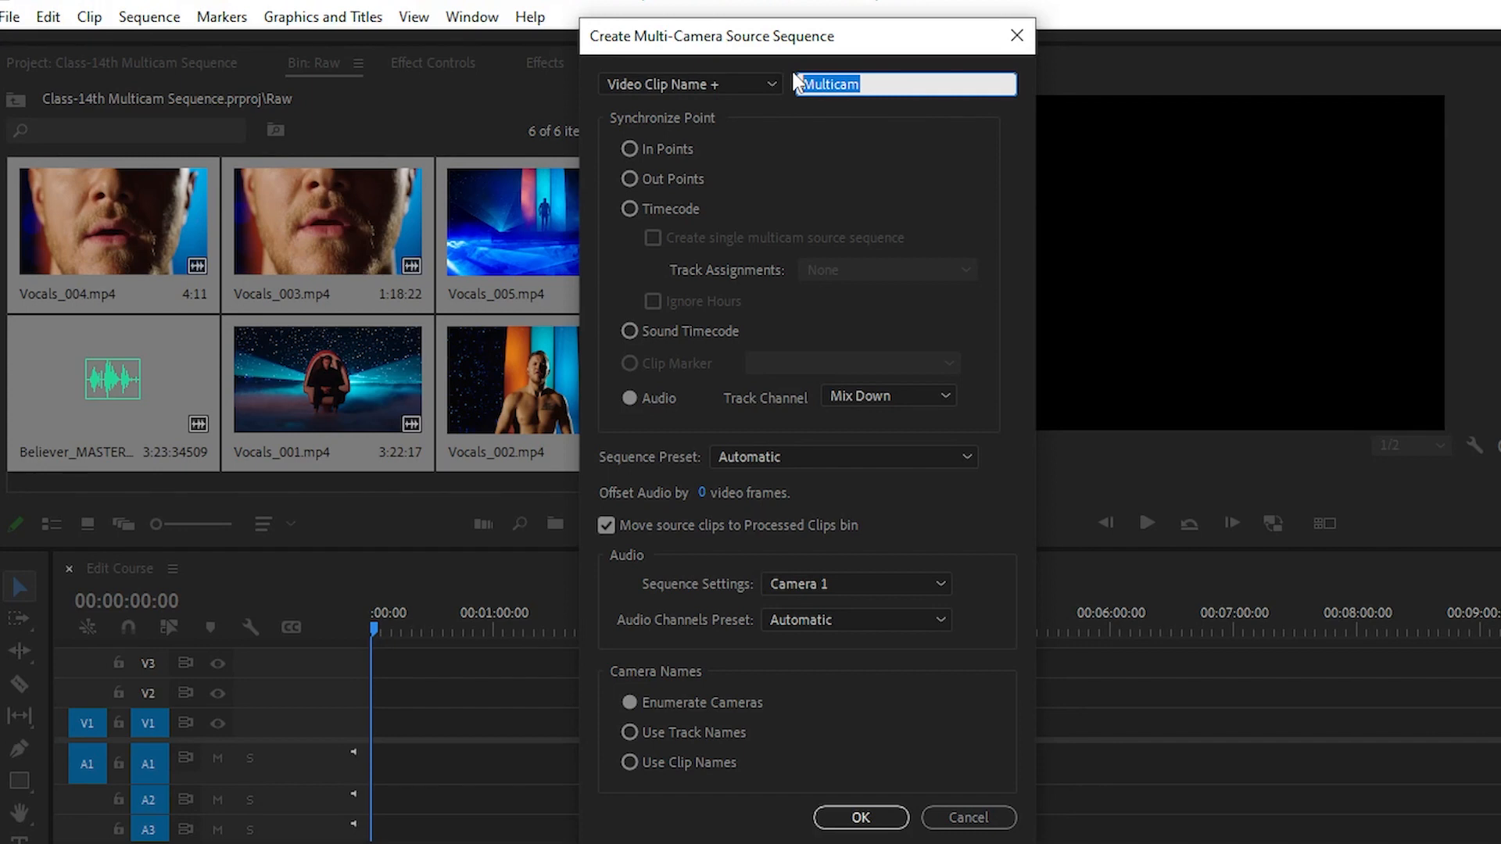
{"action": "mouse_move", "coordinate": [634, 136]}
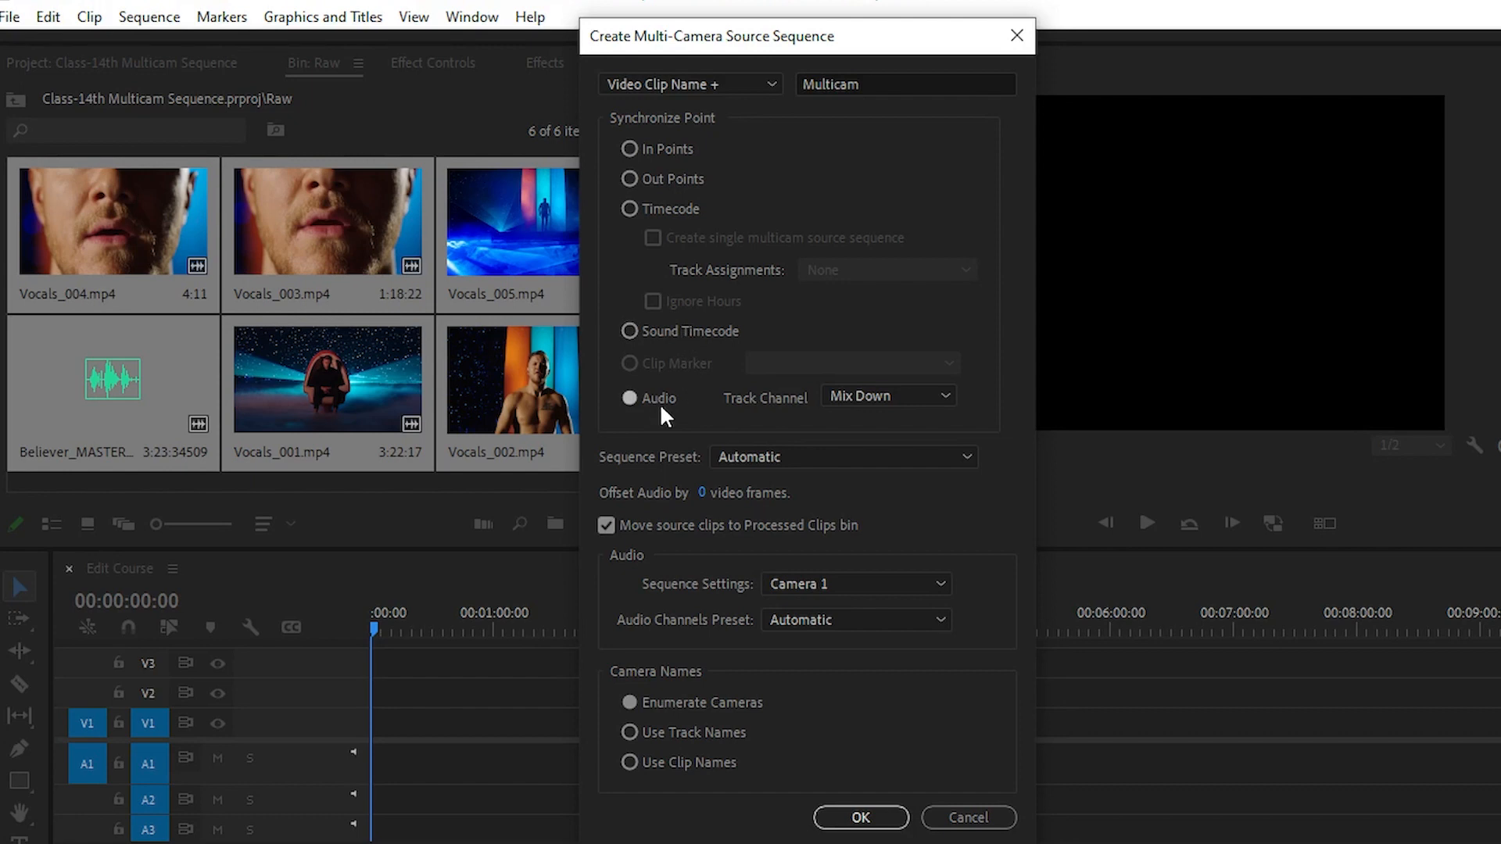
{"action": "left_click", "coordinate": [628, 398]}
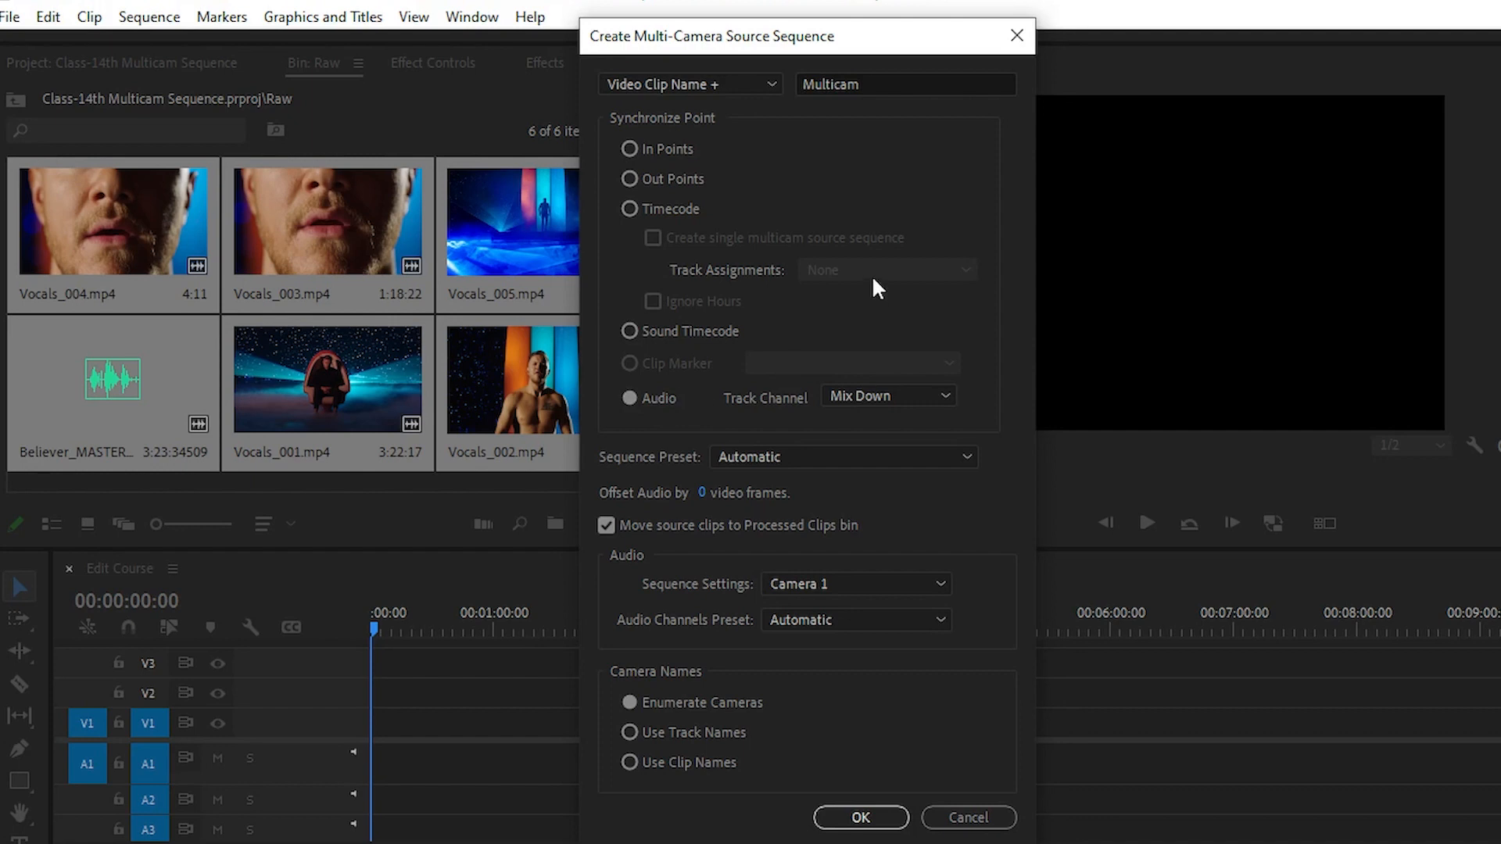
{"action": "mouse_move", "coordinate": [875, 282]}
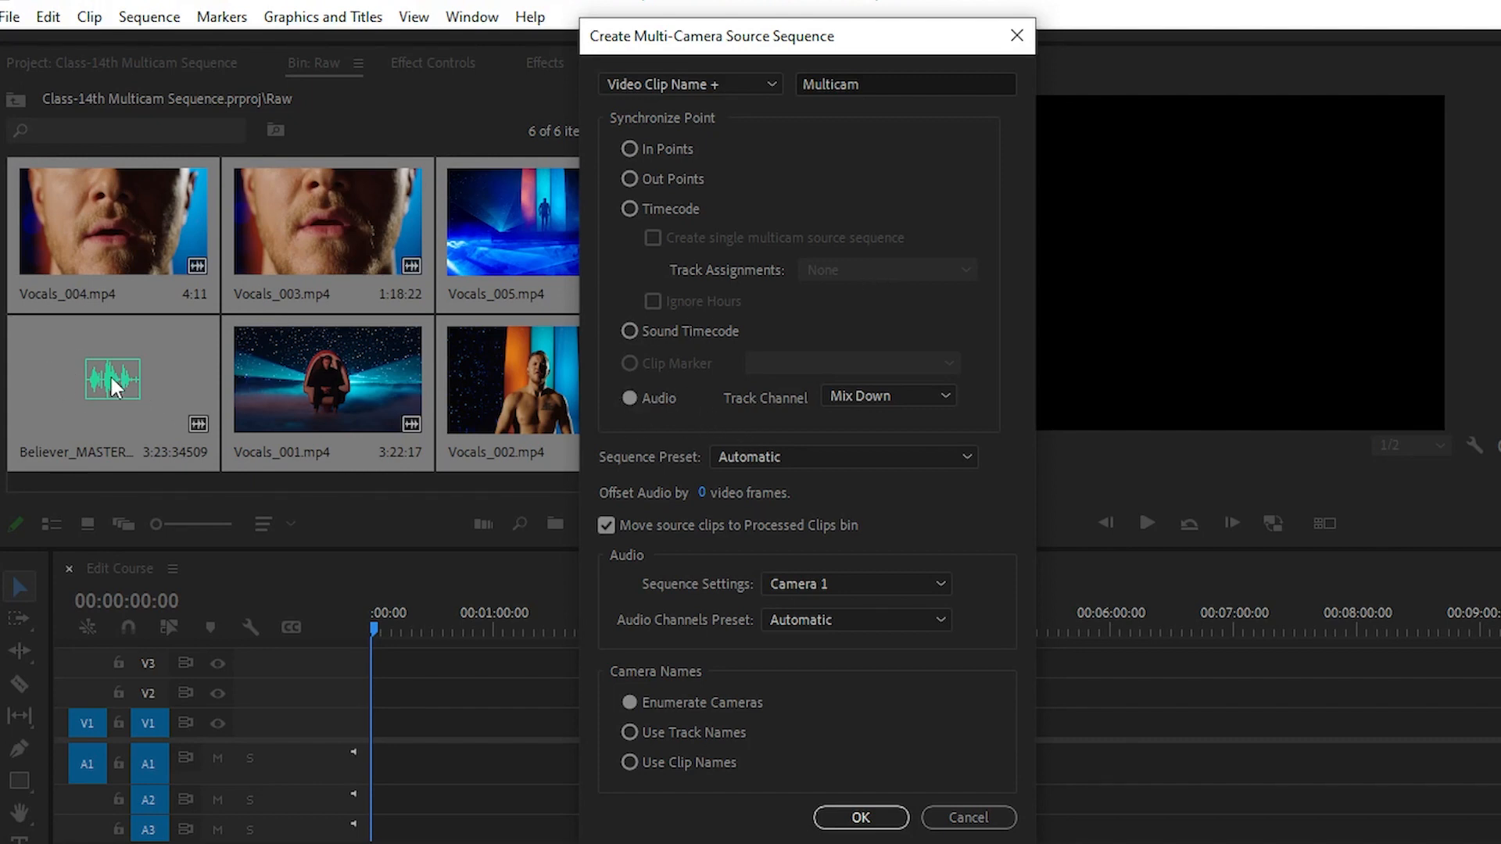
{"action": "mouse_move", "coordinate": [488, 233]}
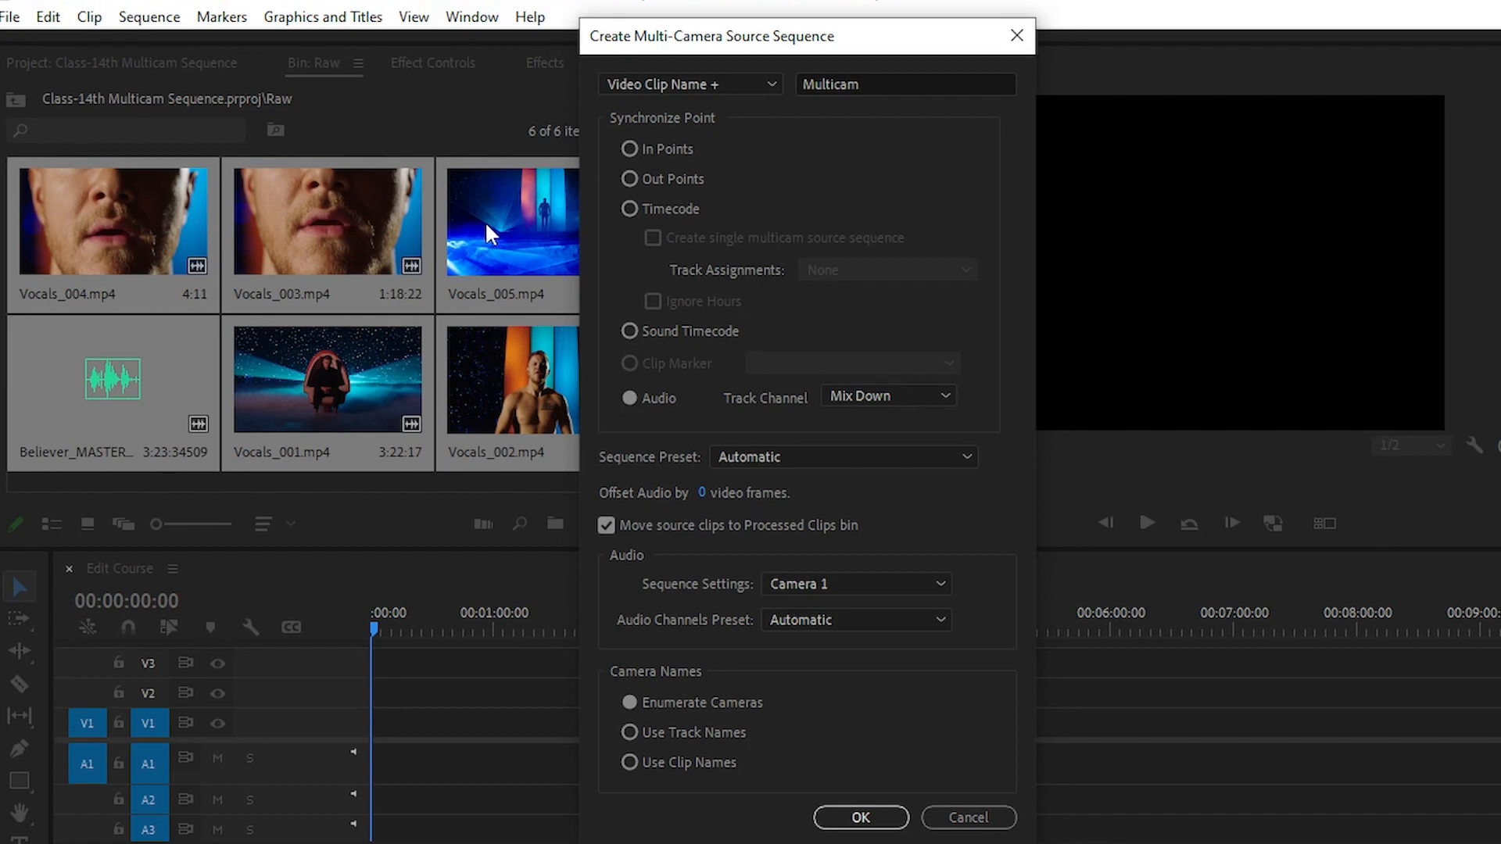
{"action": "mouse_move", "coordinate": [517, 328]}
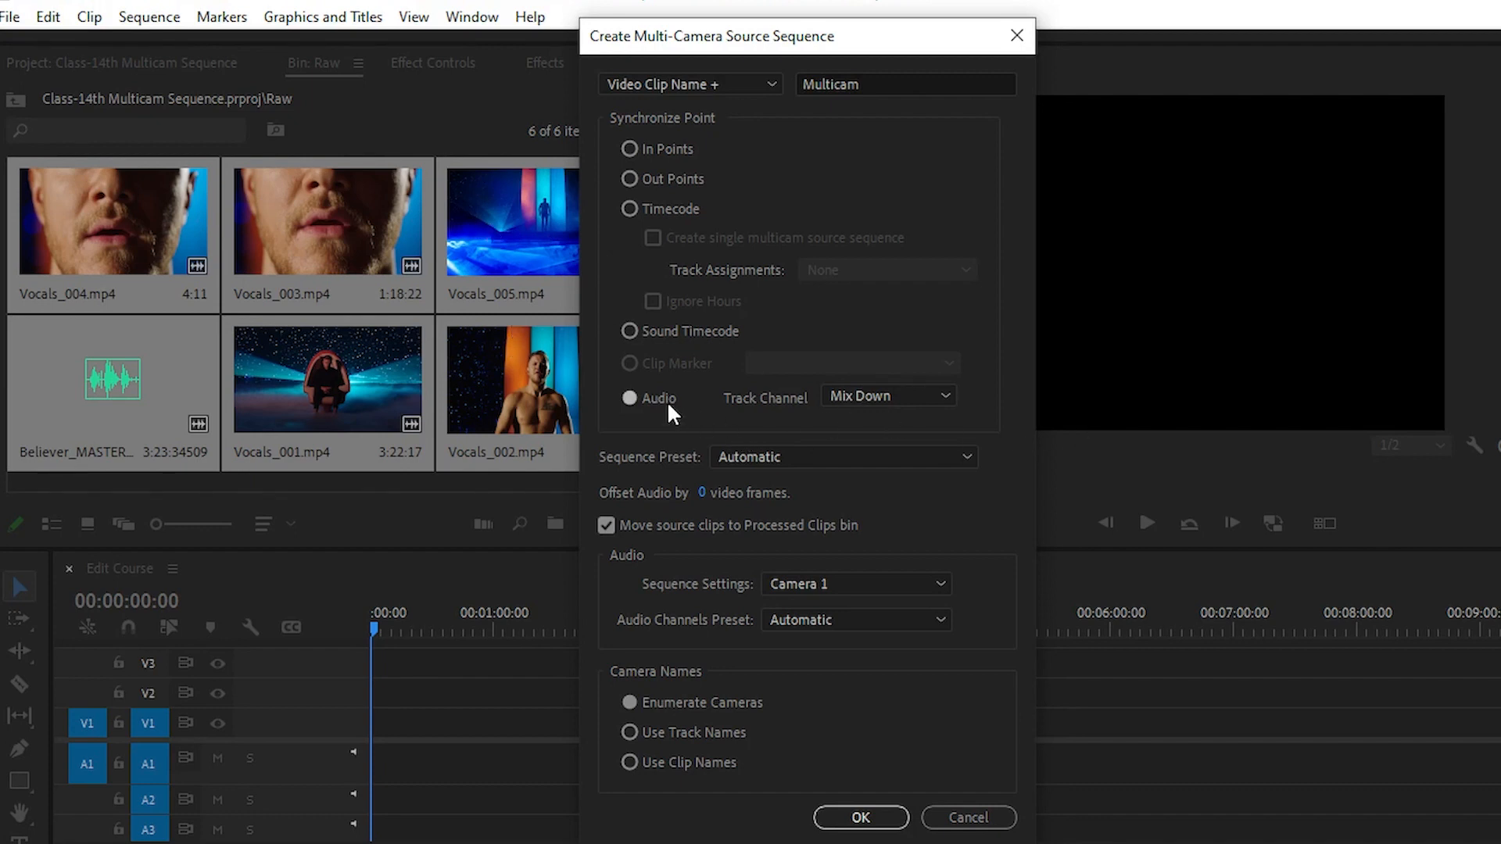
{"action": "left_click", "coordinate": [886, 396]}
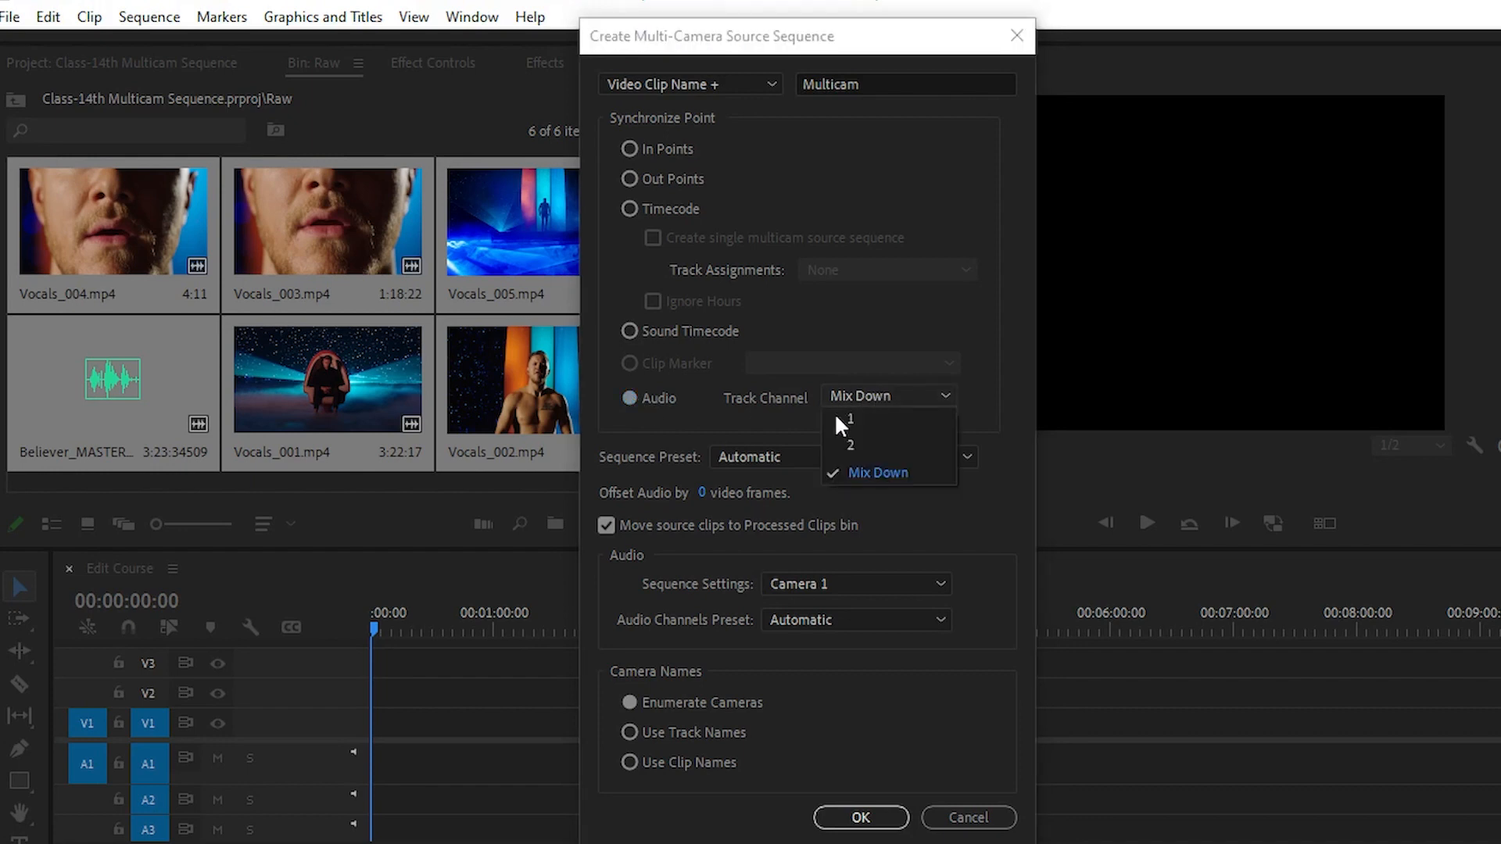
{"action": "left_click", "coordinate": [877, 472]}
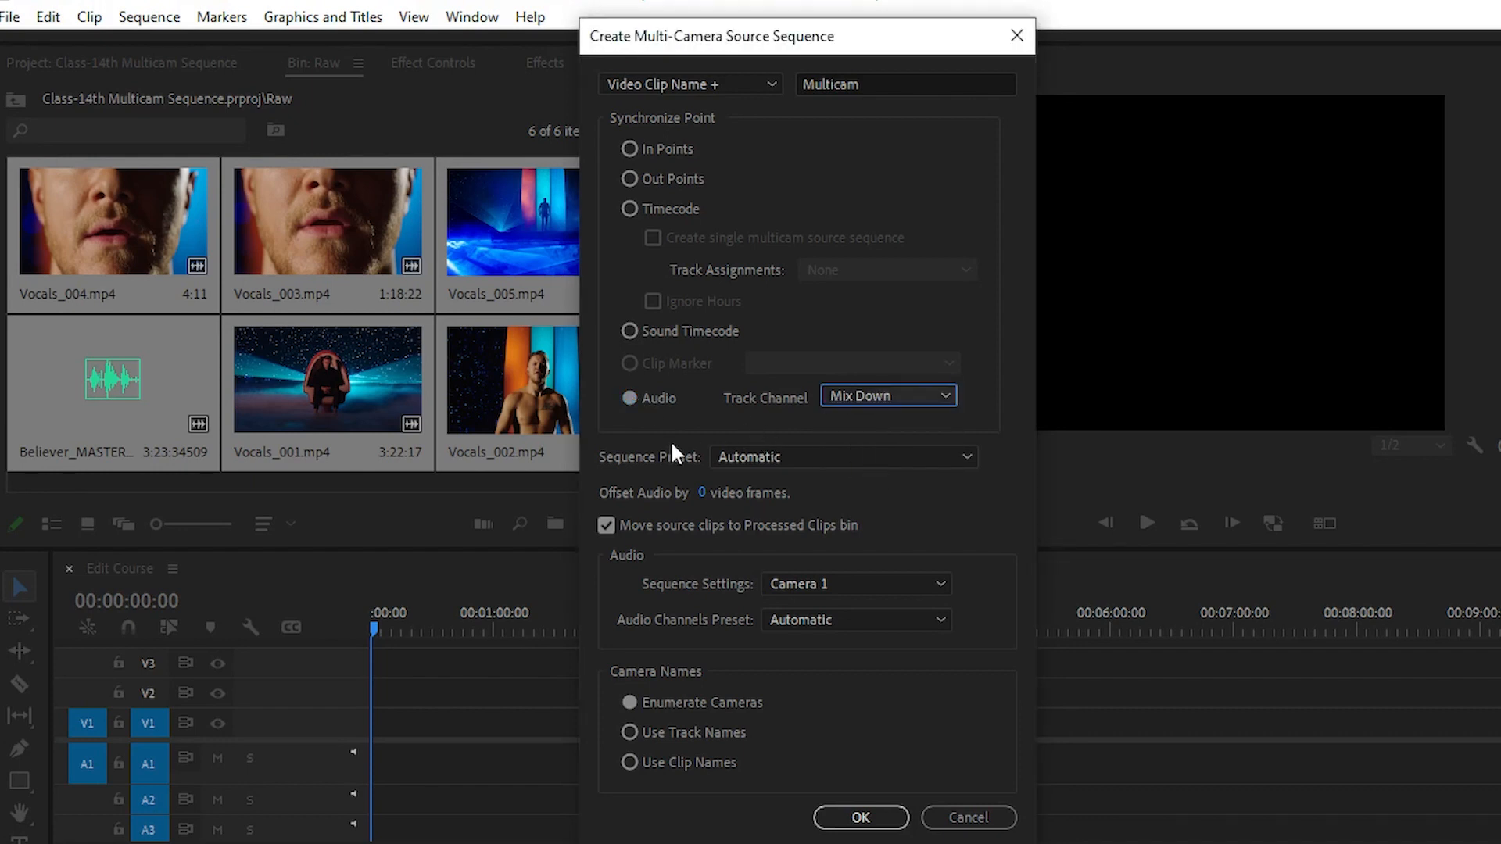
{"action": "mouse_move", "coordinate": [818, 457]}
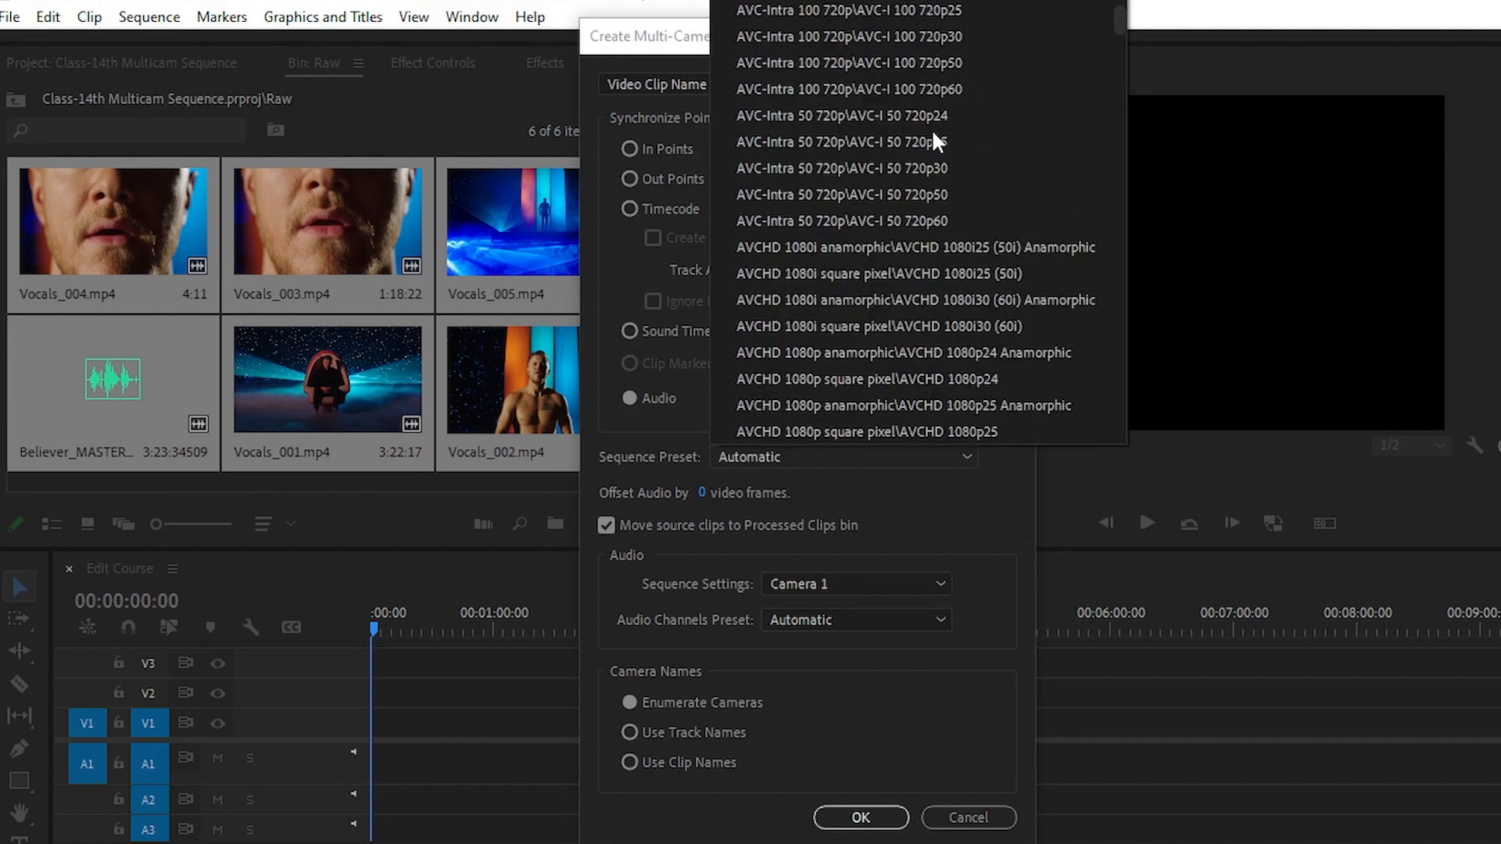
Step: Scroll through the dialog options and keep the sequence preset on Automatic
{"action": "scroll", "scroll_direction": "down", "scroll_amount": 3}
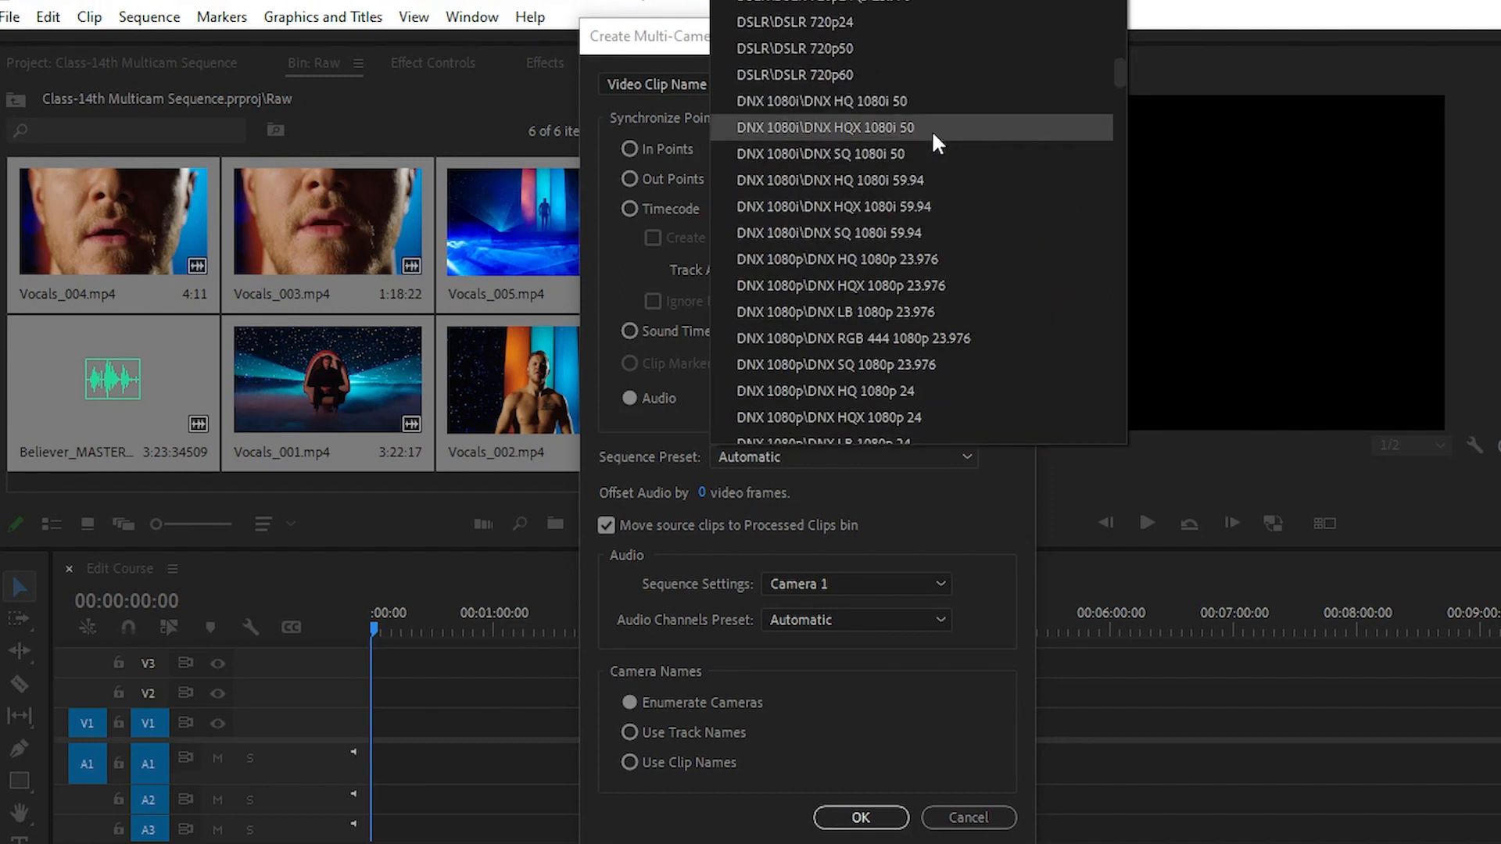
{"action": "scroll", "scroll_direction": "down", "scroll_amount": 3}
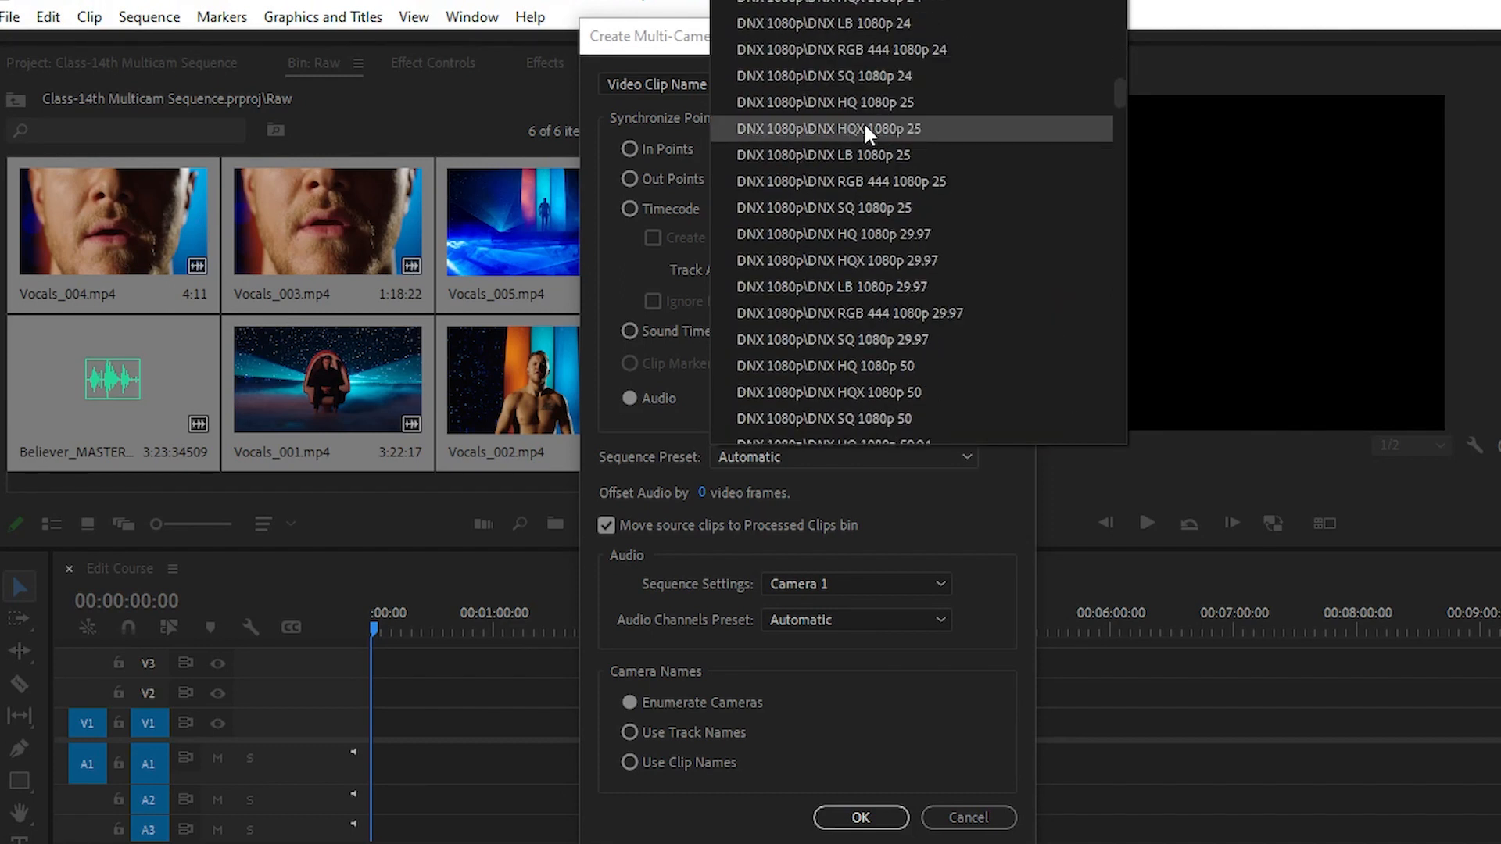
{"action": "scroll", "scroll_direction": "down", "scroll_amount": 3}
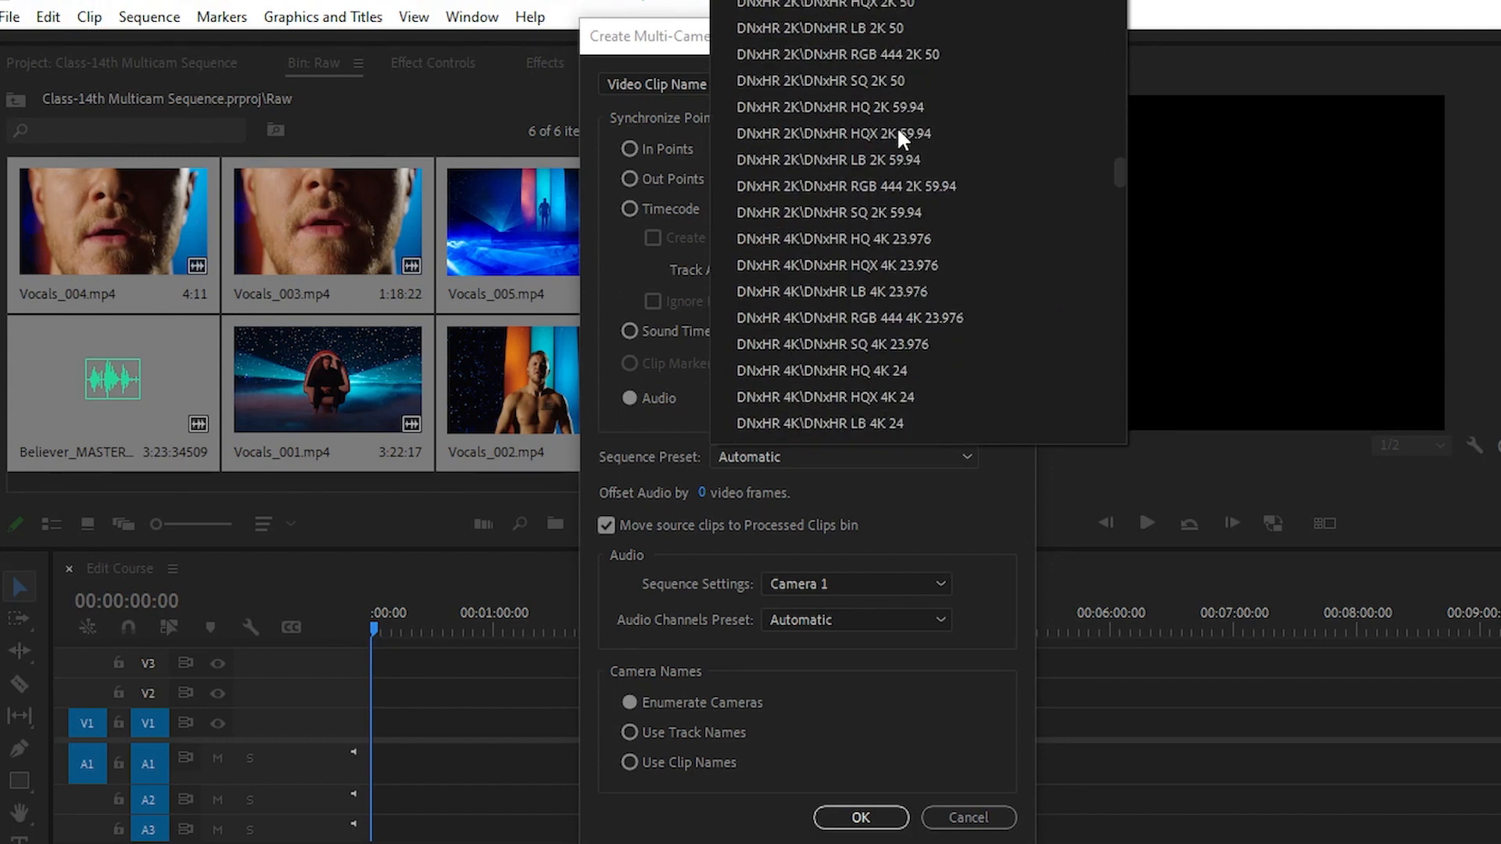
{"action": "scroll", "scroll_direction": "down", "scroll_amount": 3}
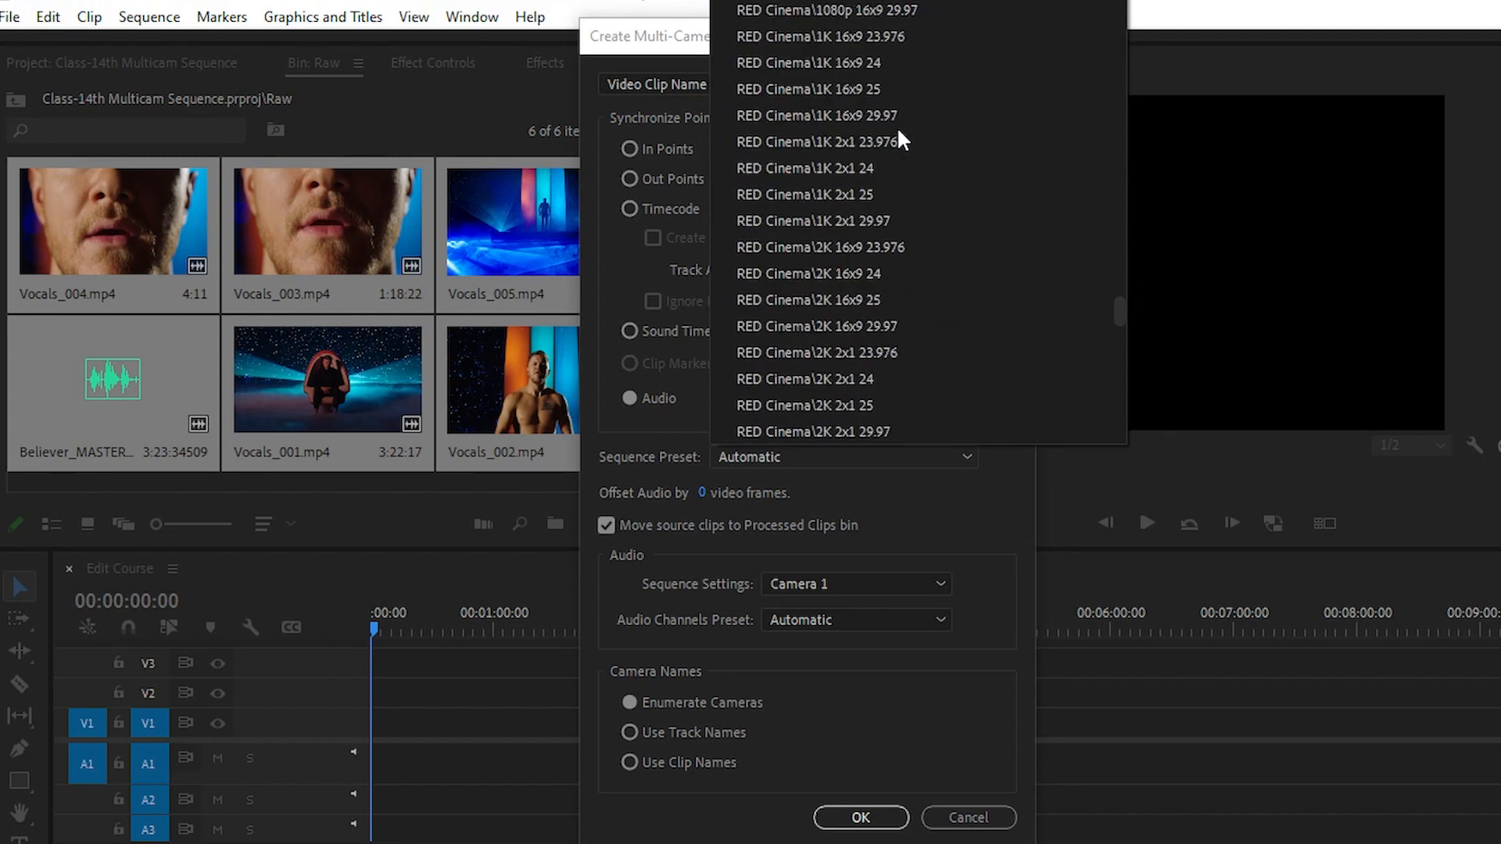
{"action": "mouse_move", "coordinate": [1191, 308]}
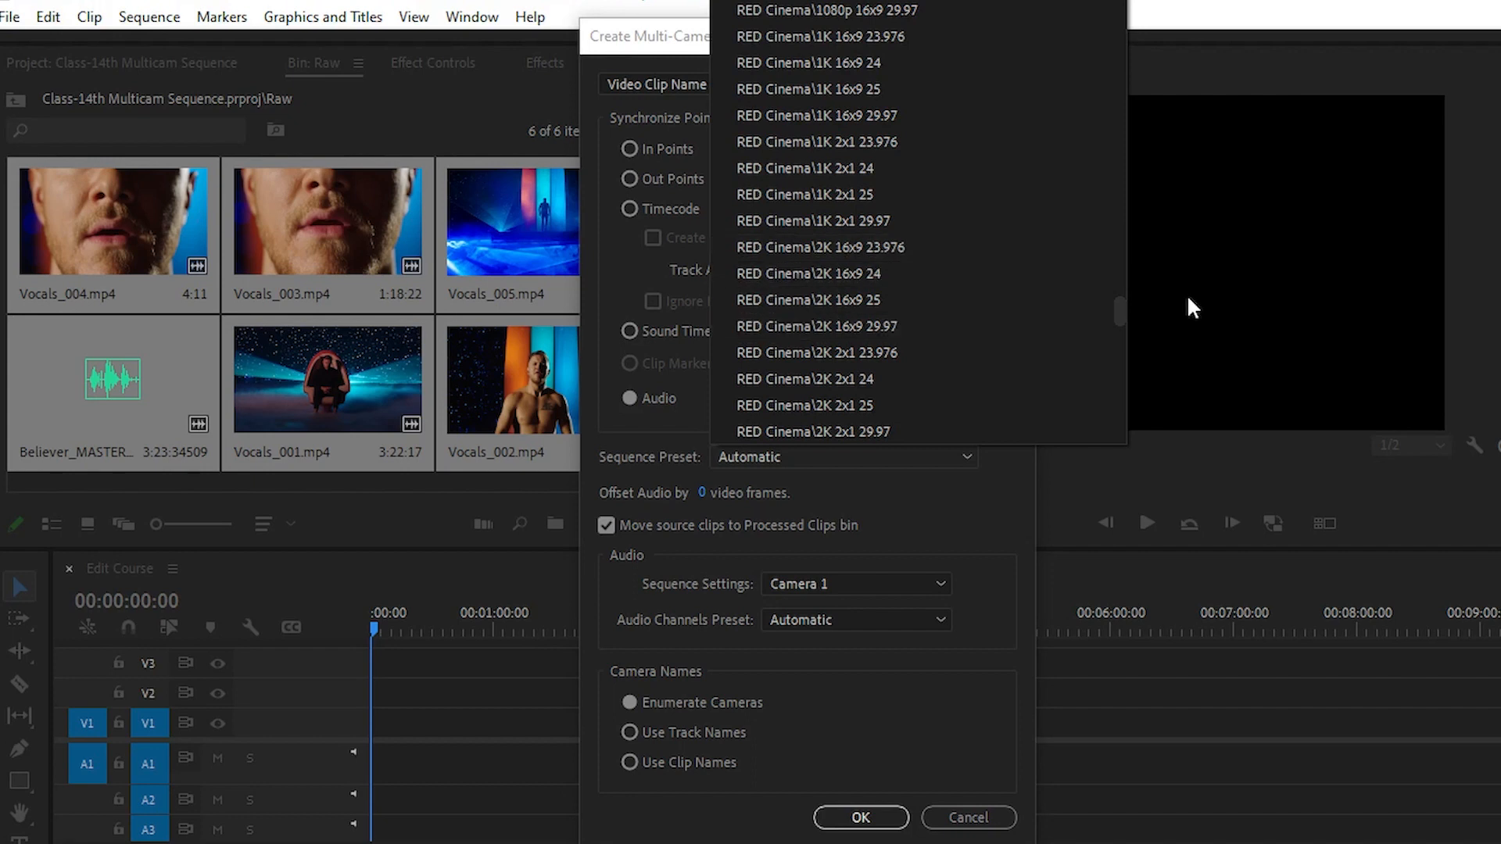
{"action": "scroll", "scroll_direction": "down", "scroll_amount": 3}
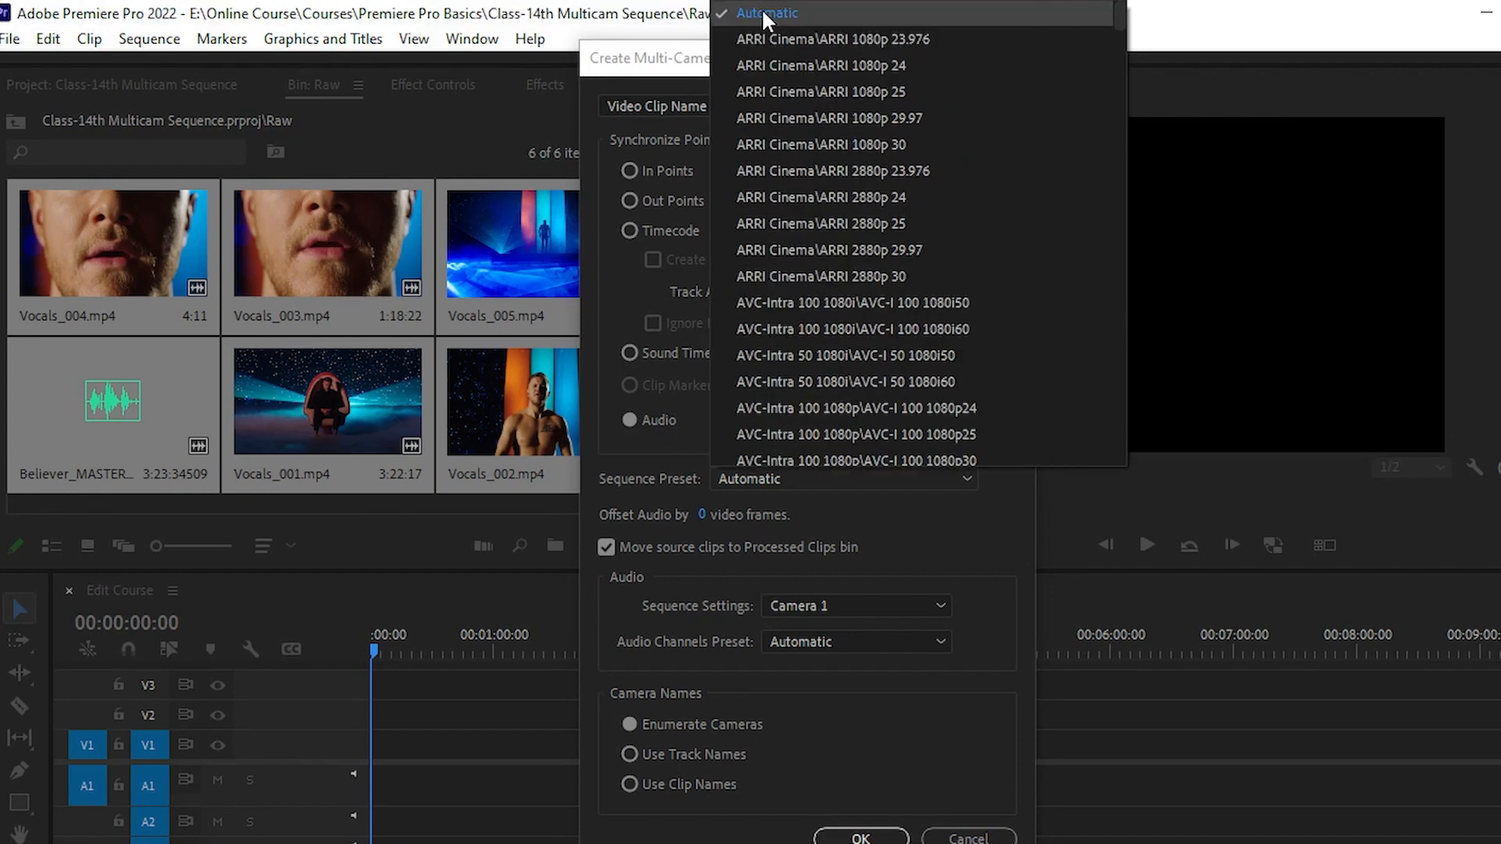
{"action": "left_click", "coordinate": [765, 13]}
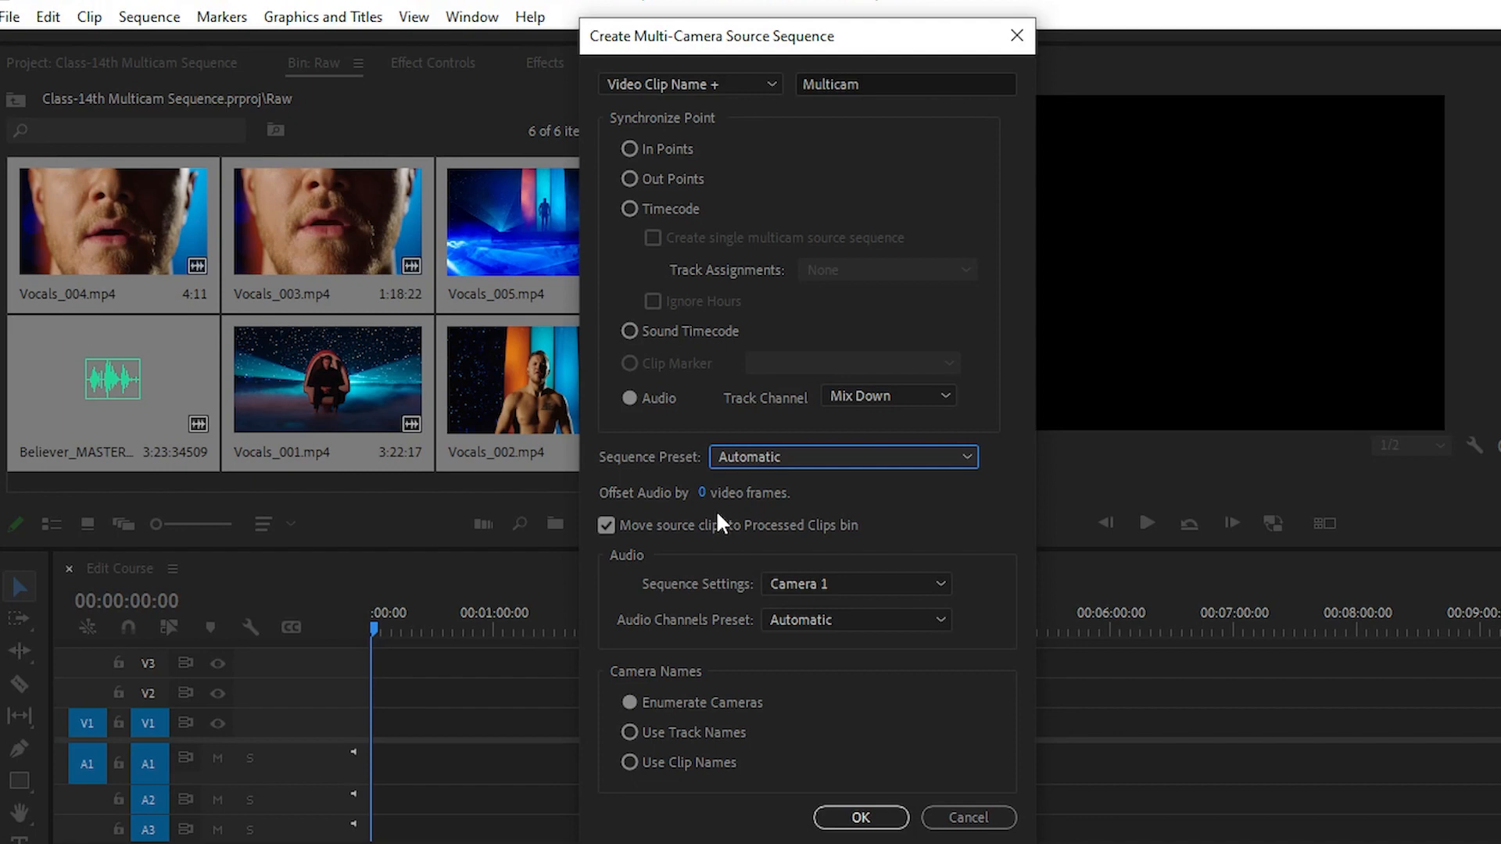
{"action": "mouse_move", "coordinate": [630, 566]}
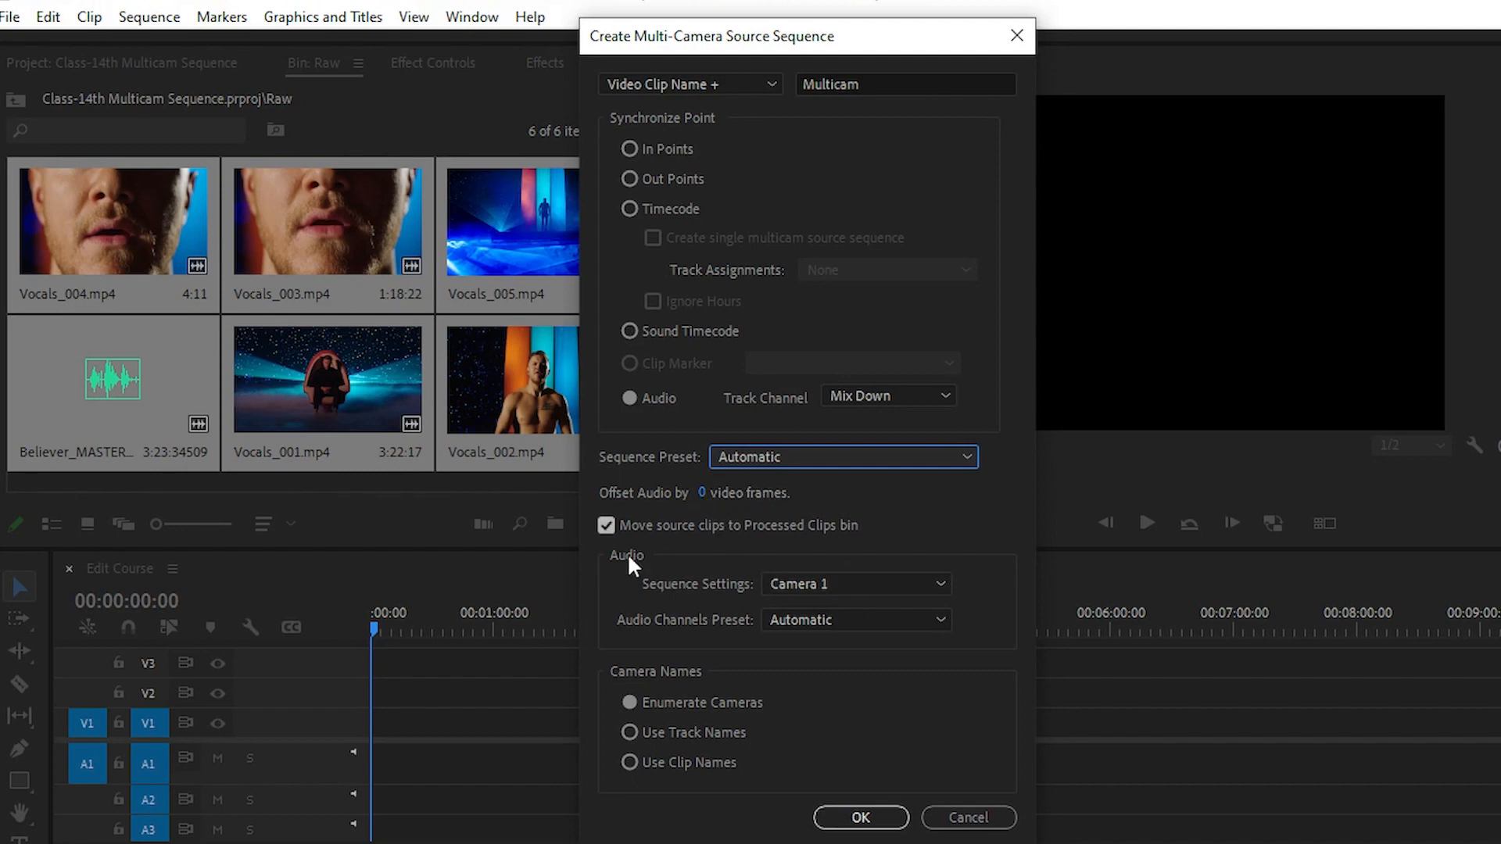
Step: Keep Camera 1 as the audio source and Automatic as the audio channels preset
{"action": "left_click", "coordinate": [852, 584]}
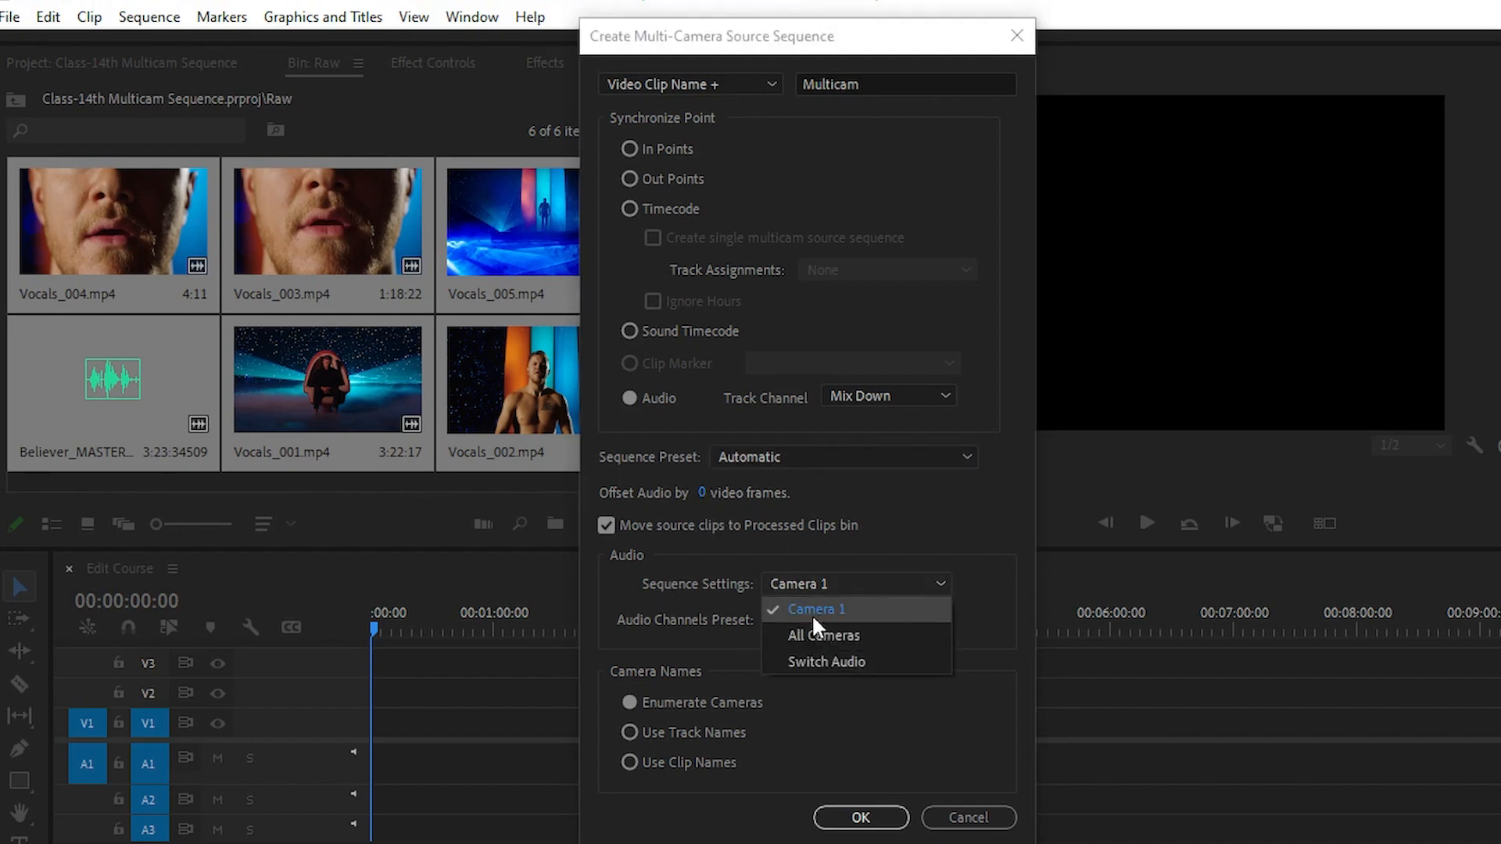
{"action": "left_click", "coordinate": [814, 609]}
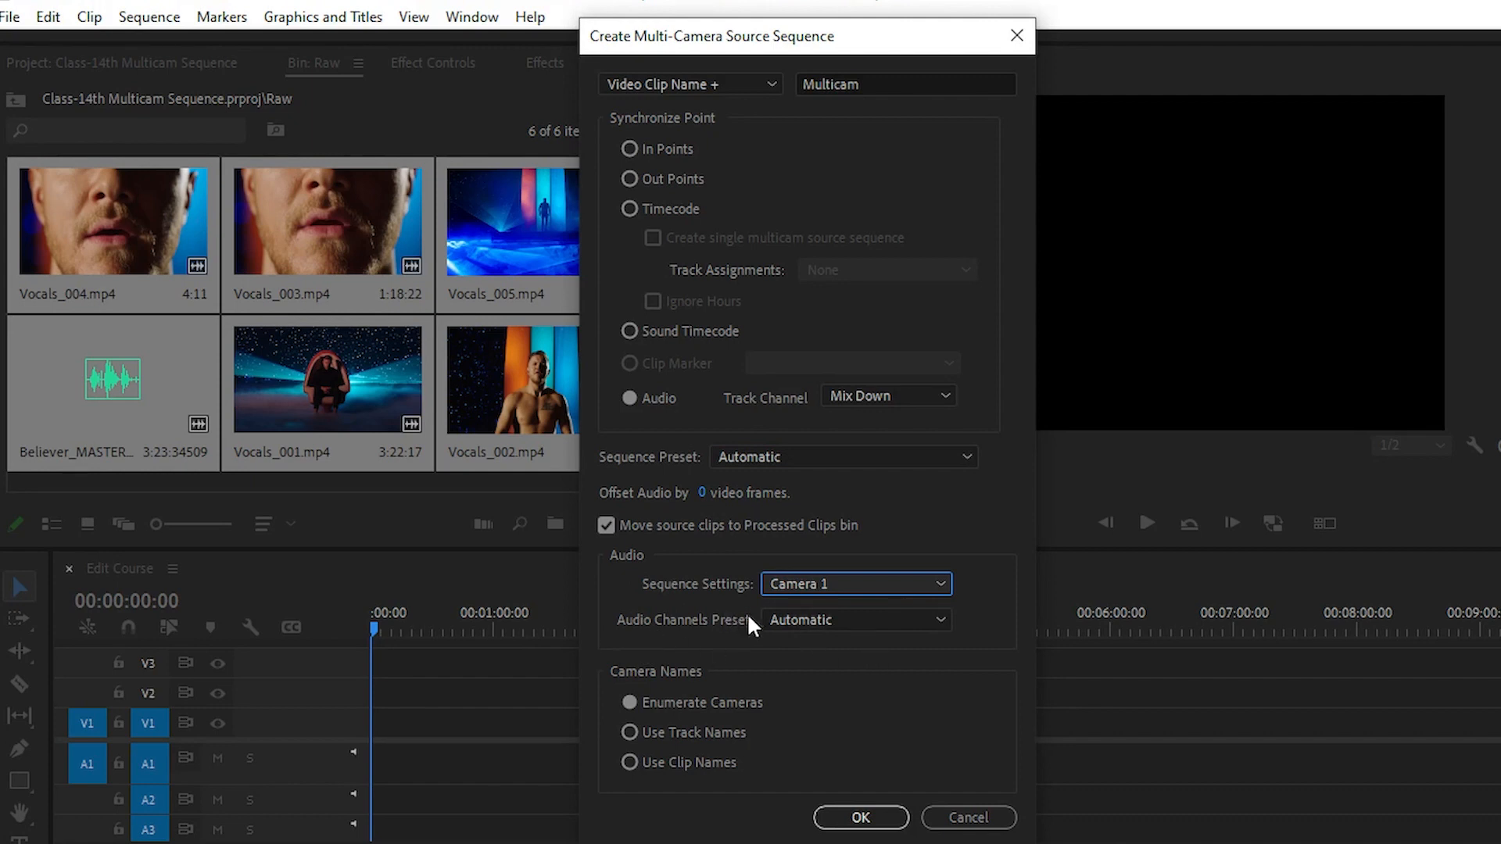
{"action": "left_click", "coordinate": [852, 619]}
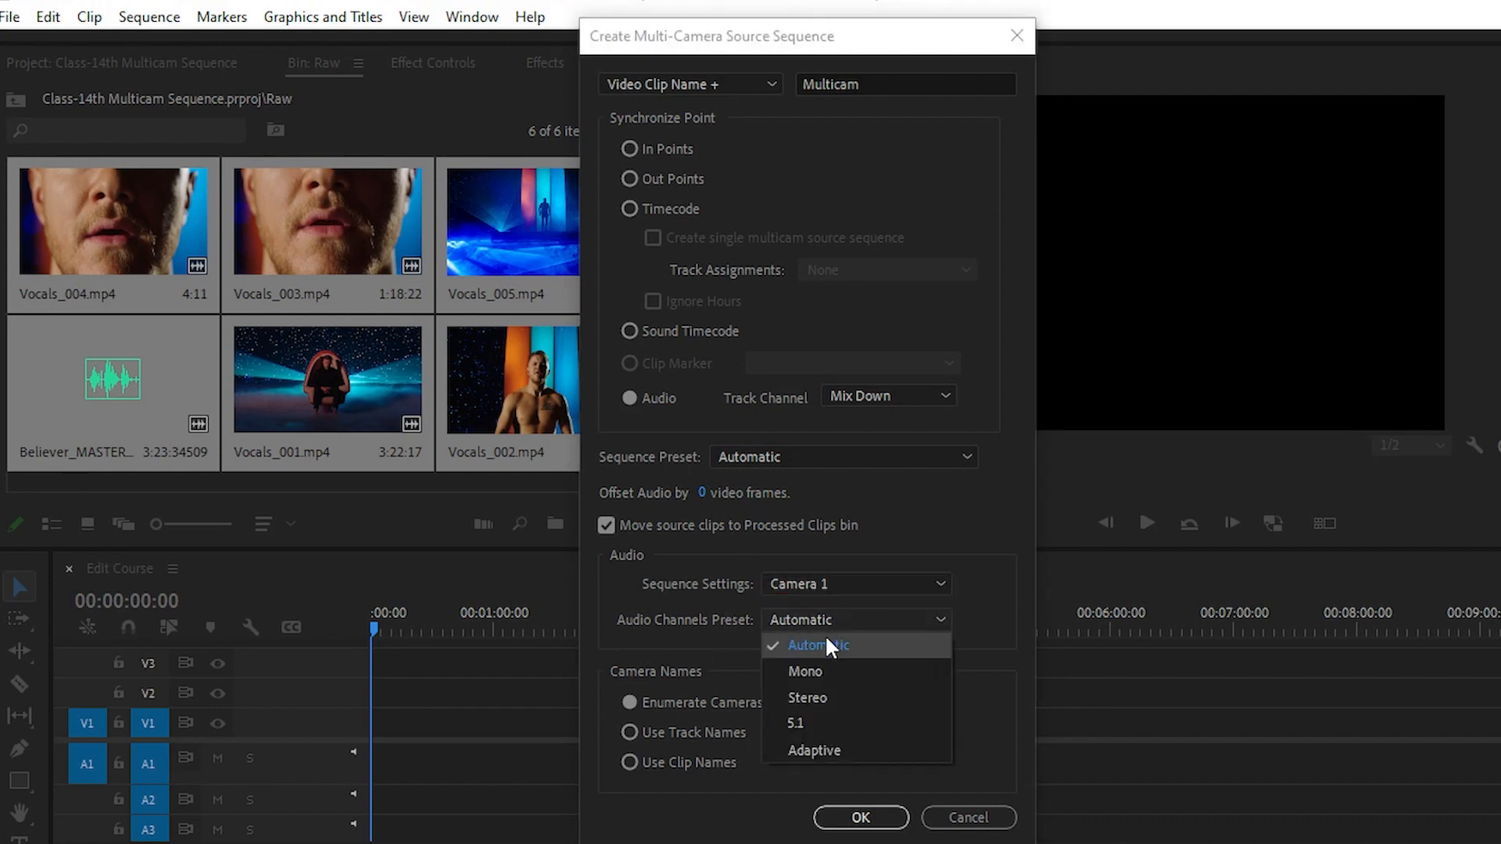
{"action": "left_click", "coordinate": [816, 644]}
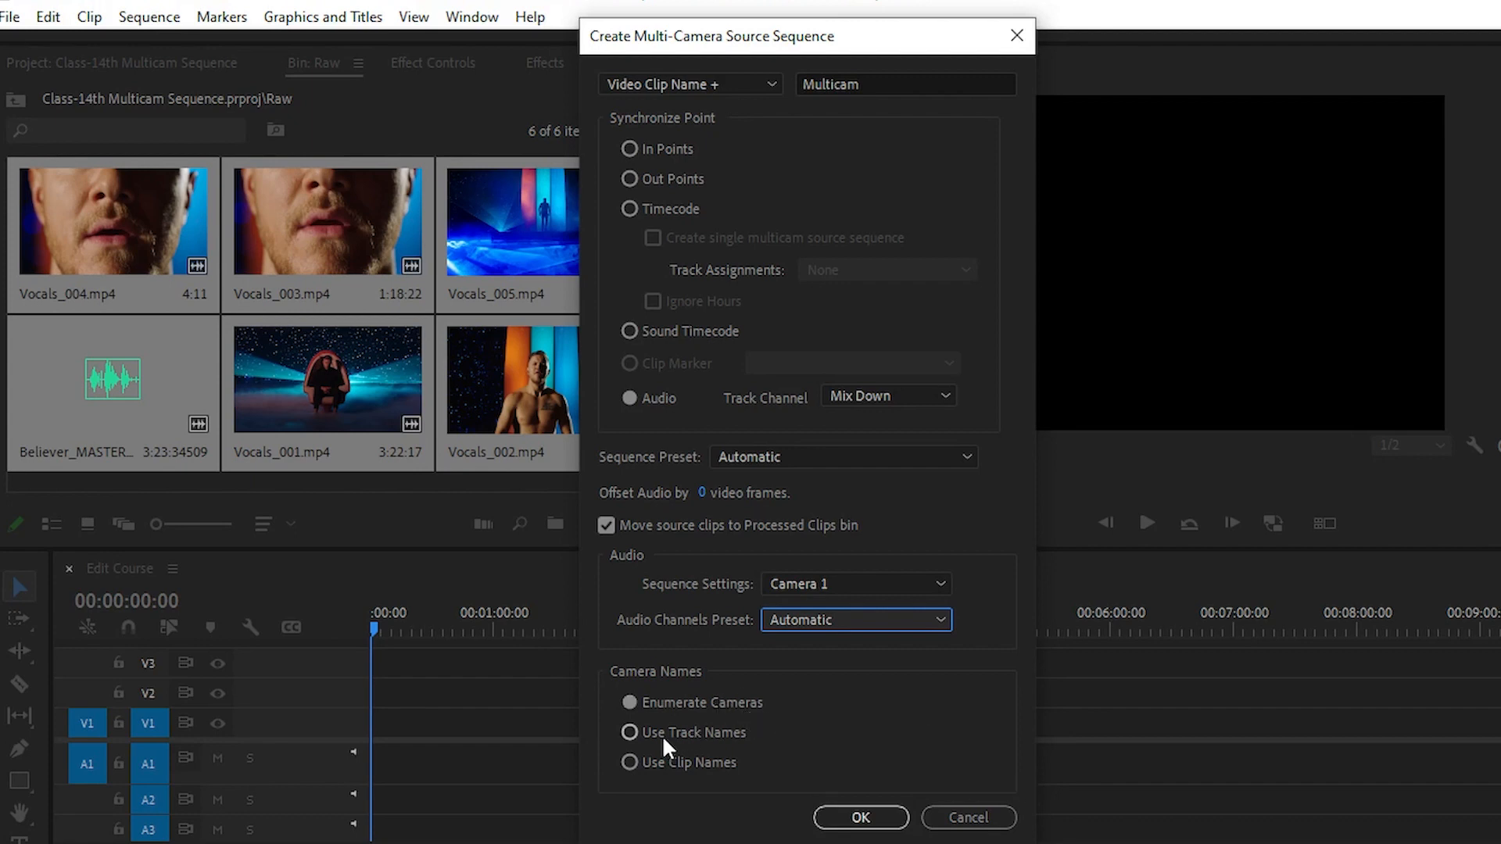
{"action": "mouse_move", "coordinate": [694, 669]}
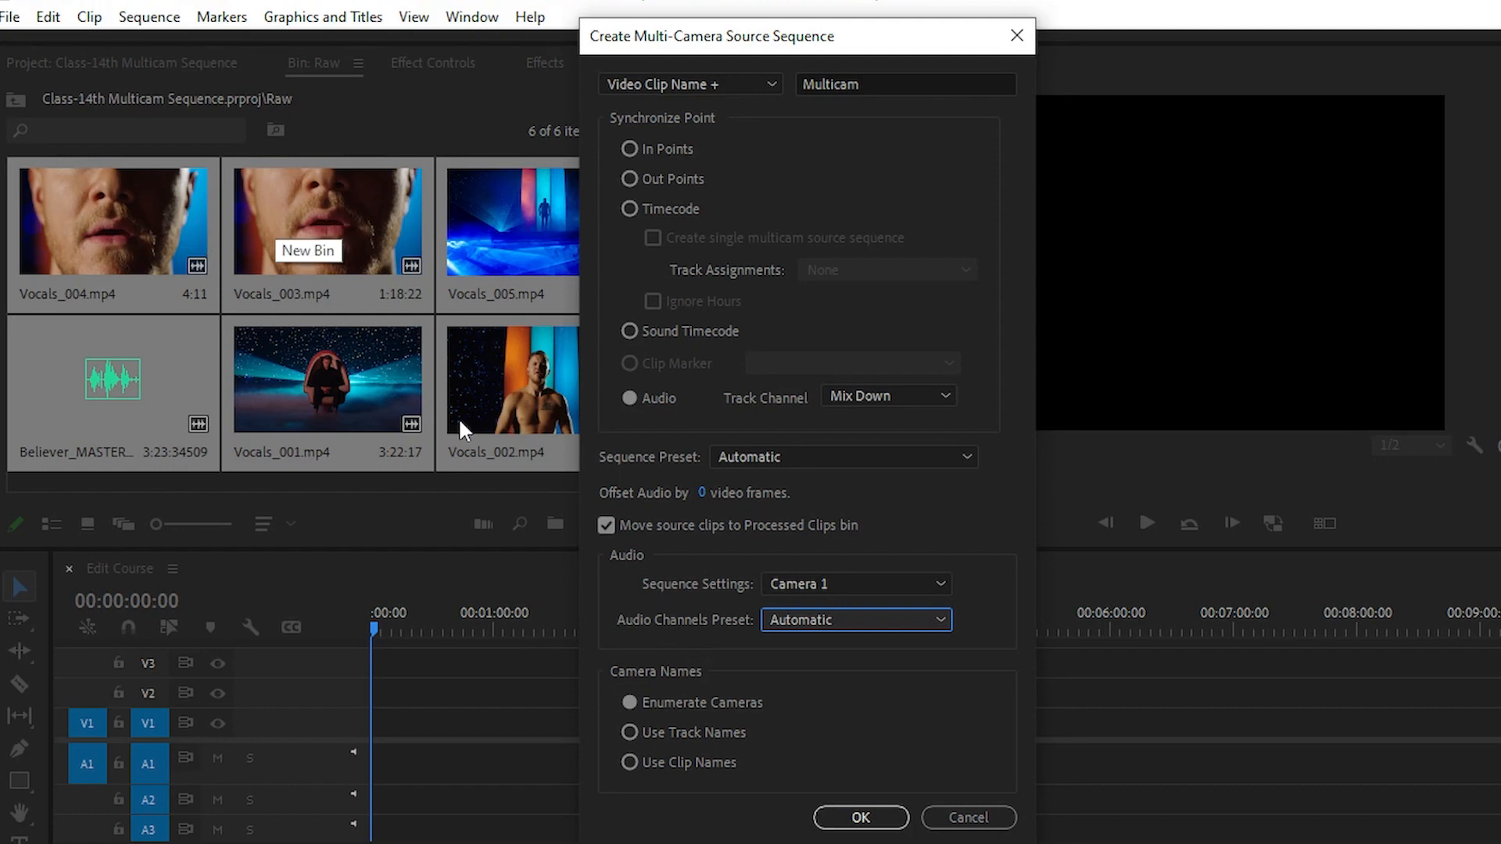
{"action": "mouse_move", "coordinate": [425, 345]}
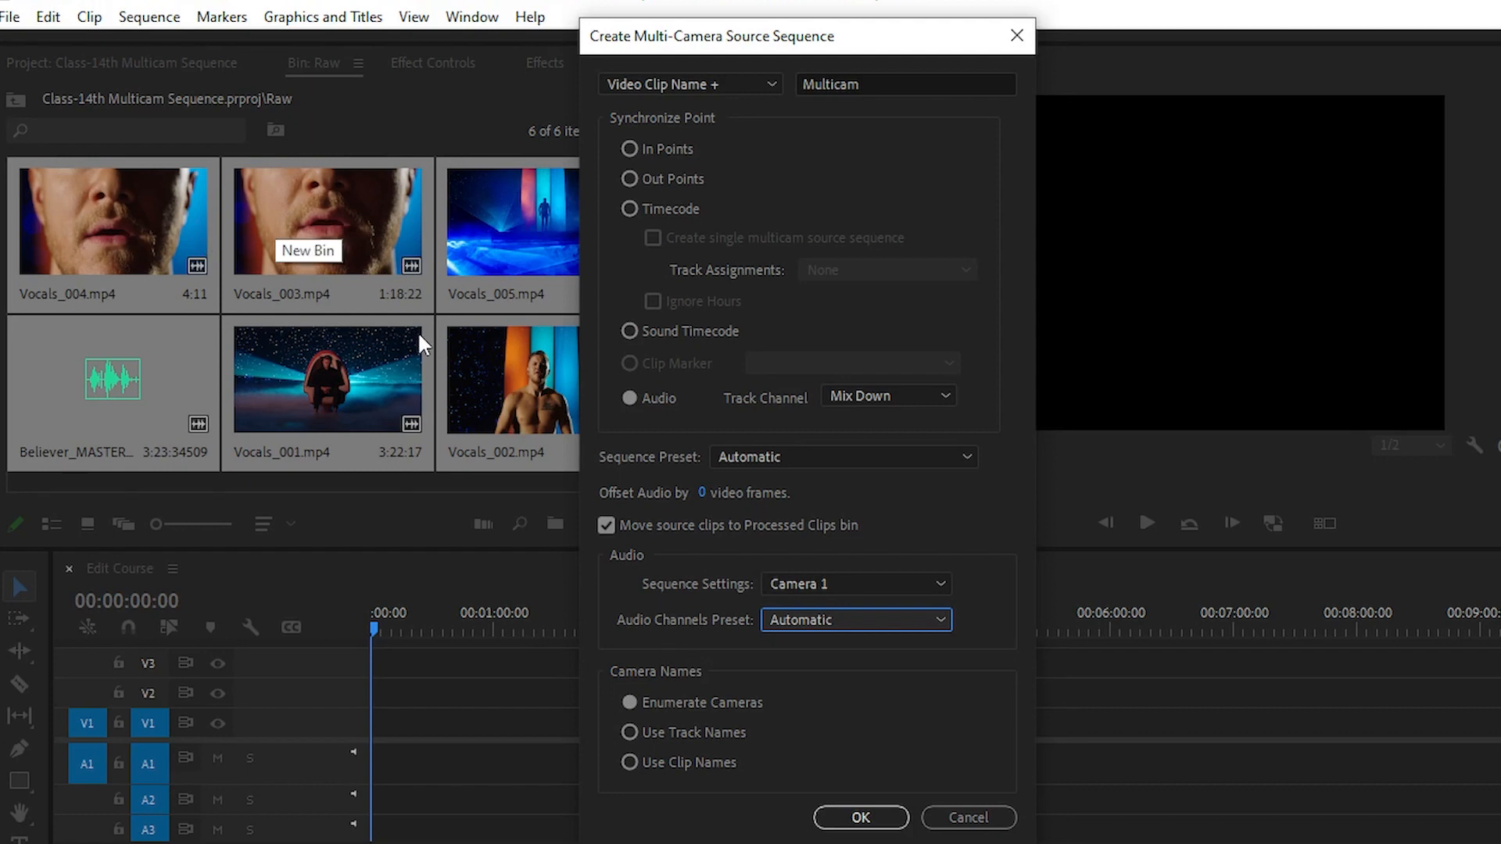
{"action": "mouse_move", "coordinate": [421, 345]}
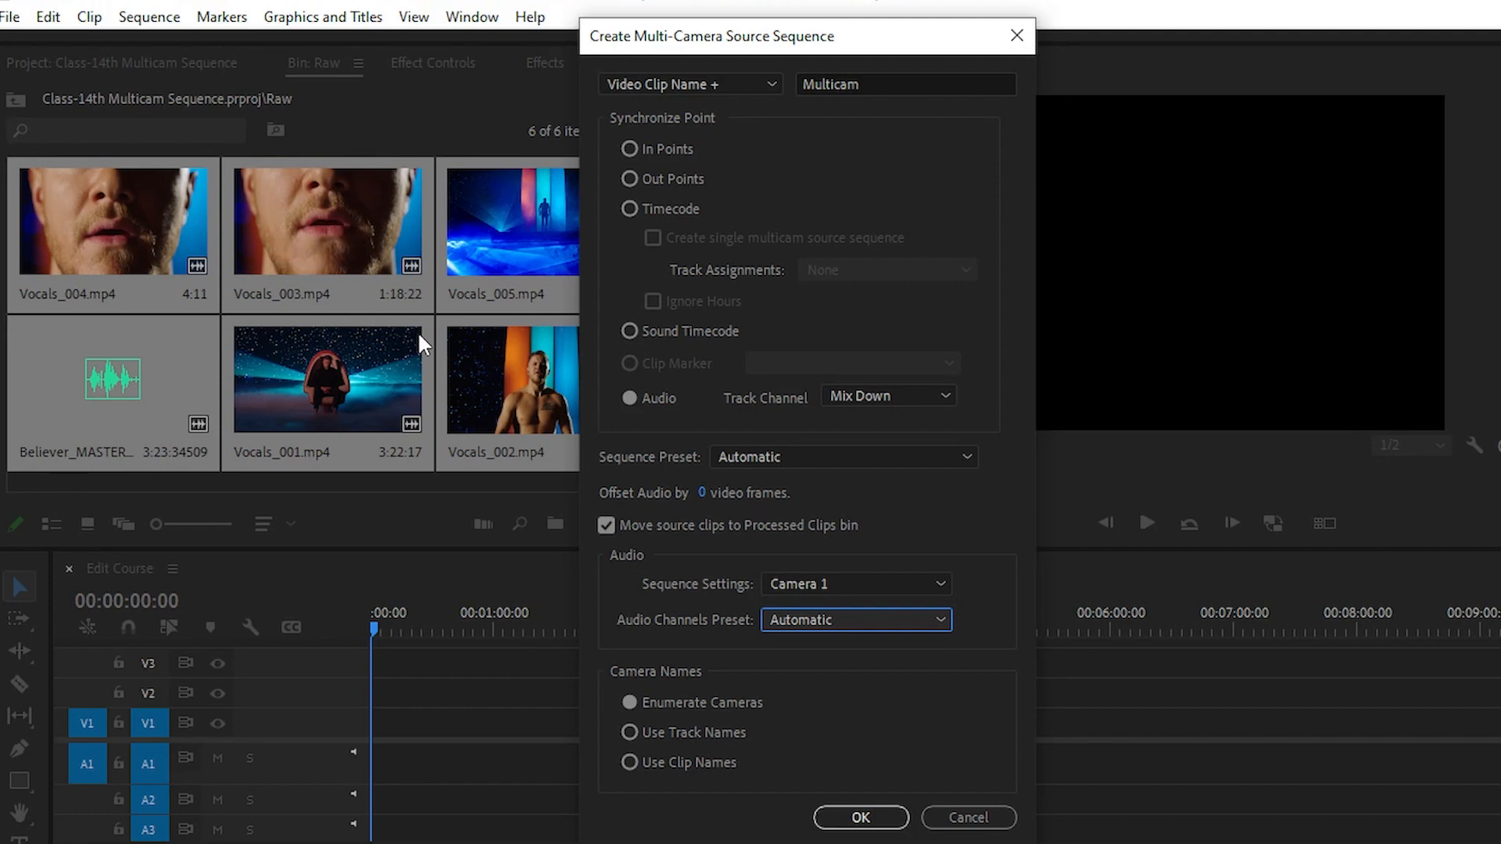
Step: Confirm the Vocals_003.mp4Multicam sequence creation and dismiss the audio sync failure warning
{"action": "left_click", "coordinate": [858, 818]}
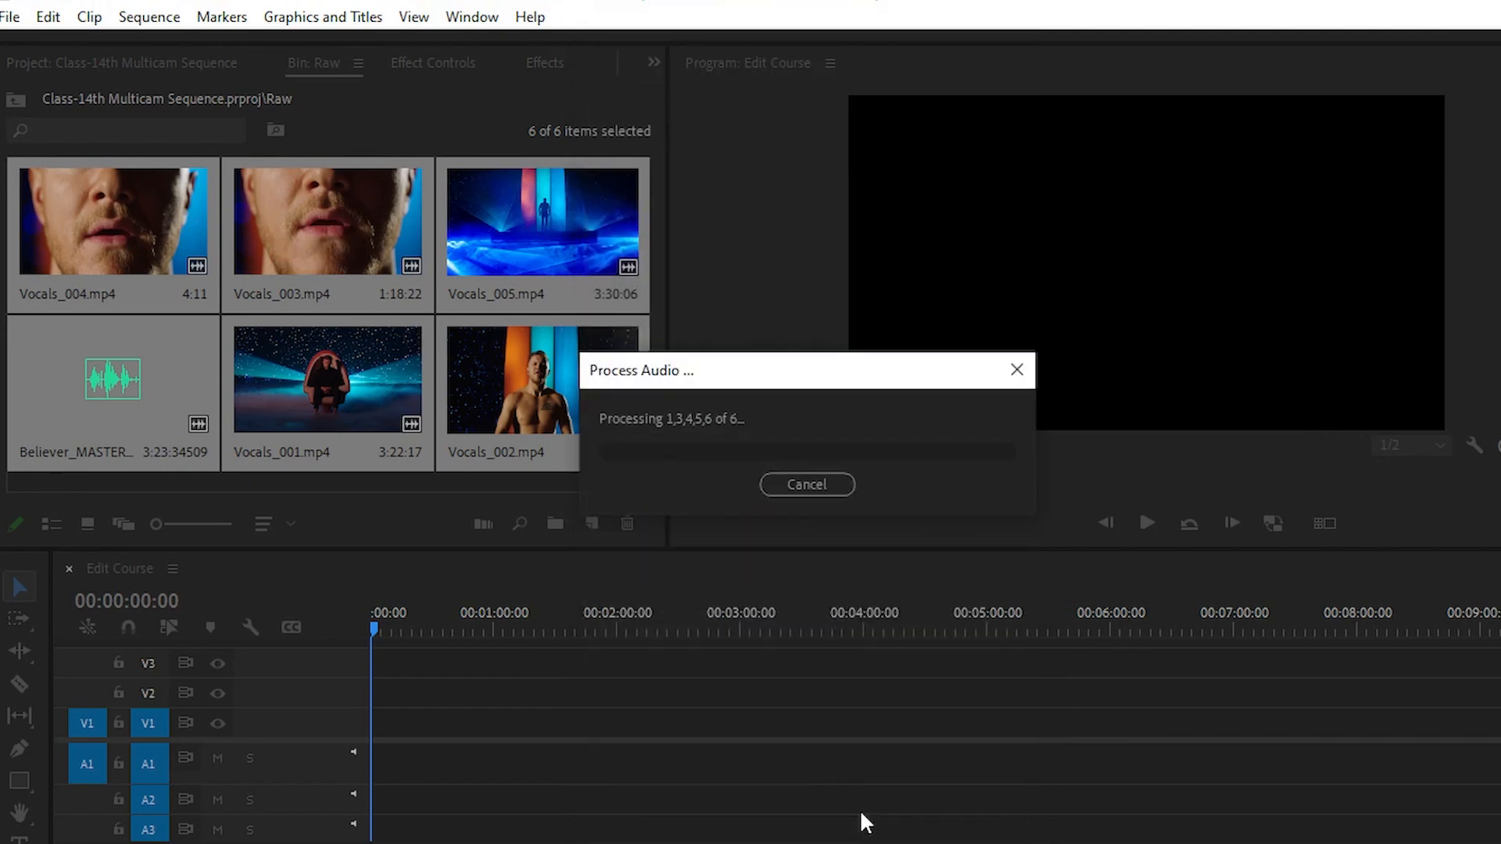
{"action": "mouse_move", "coordinate": [841, 452]}
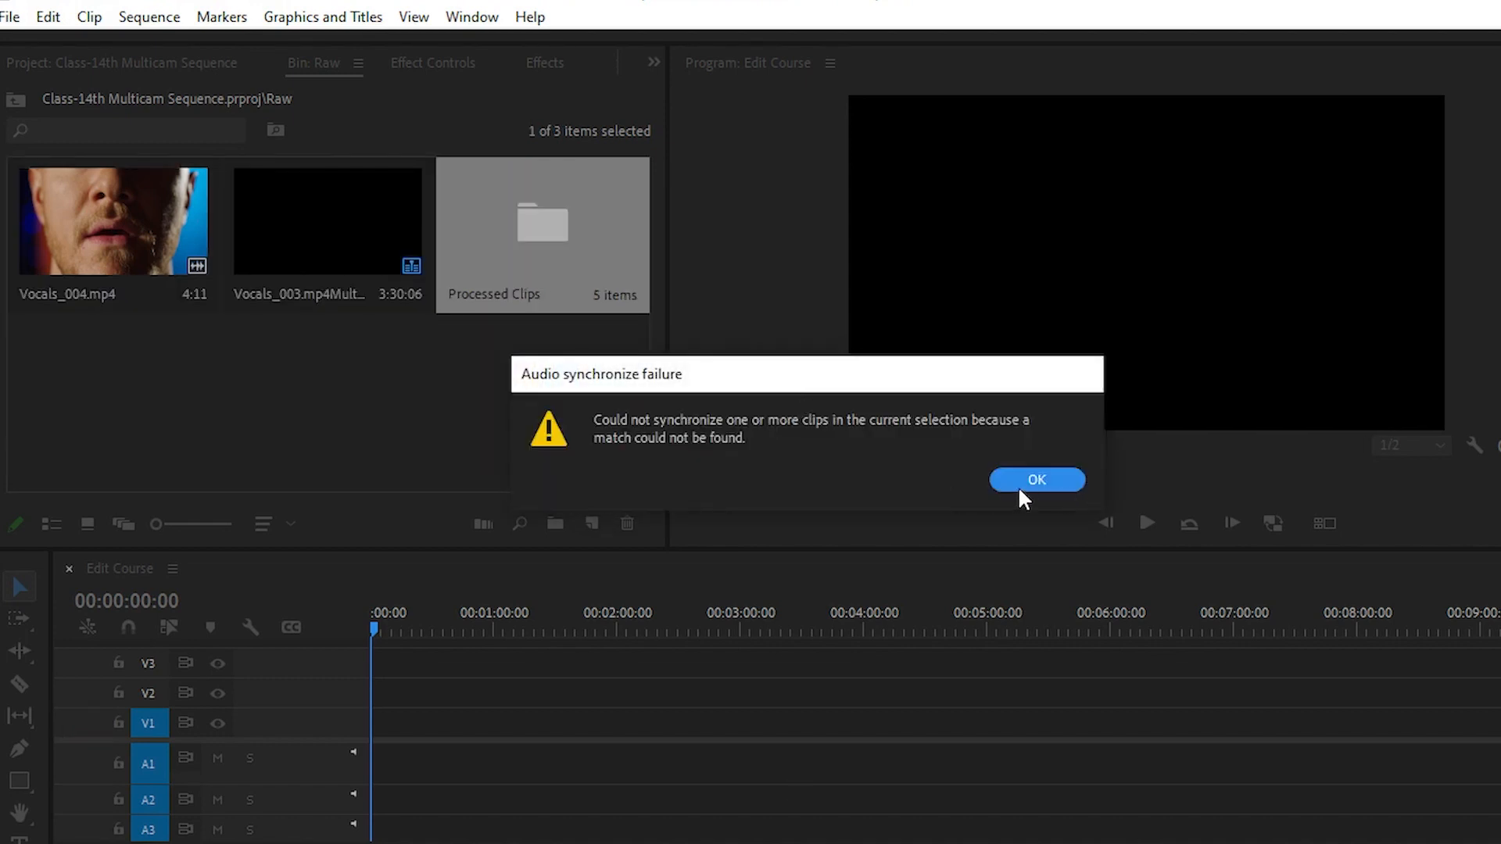
{"action": "left_click", "coordinate": [1036, 480]}
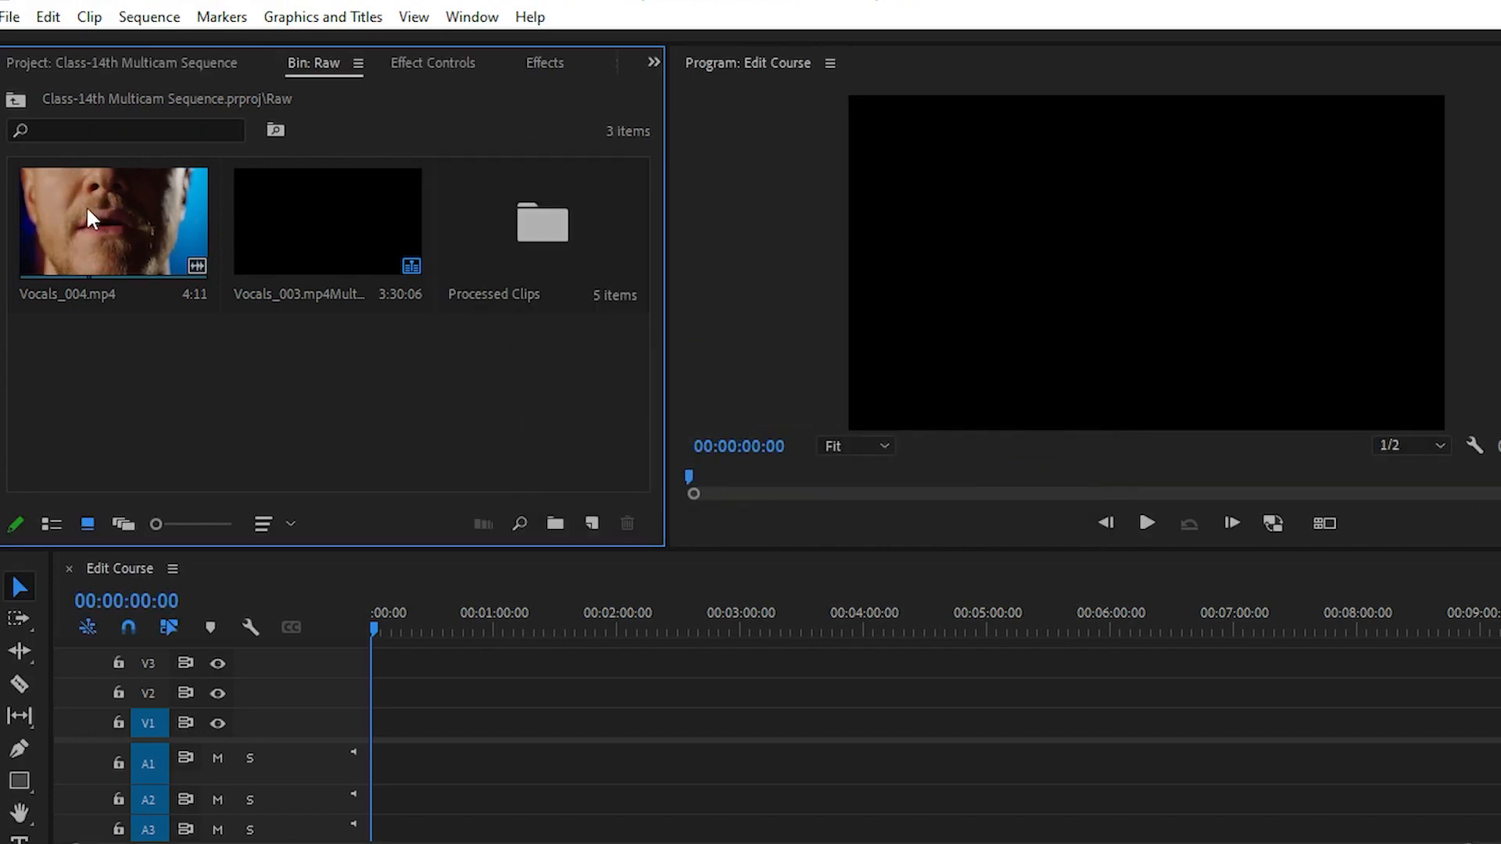
{"action": "mouse_move", "coordinate": [91, 251]}
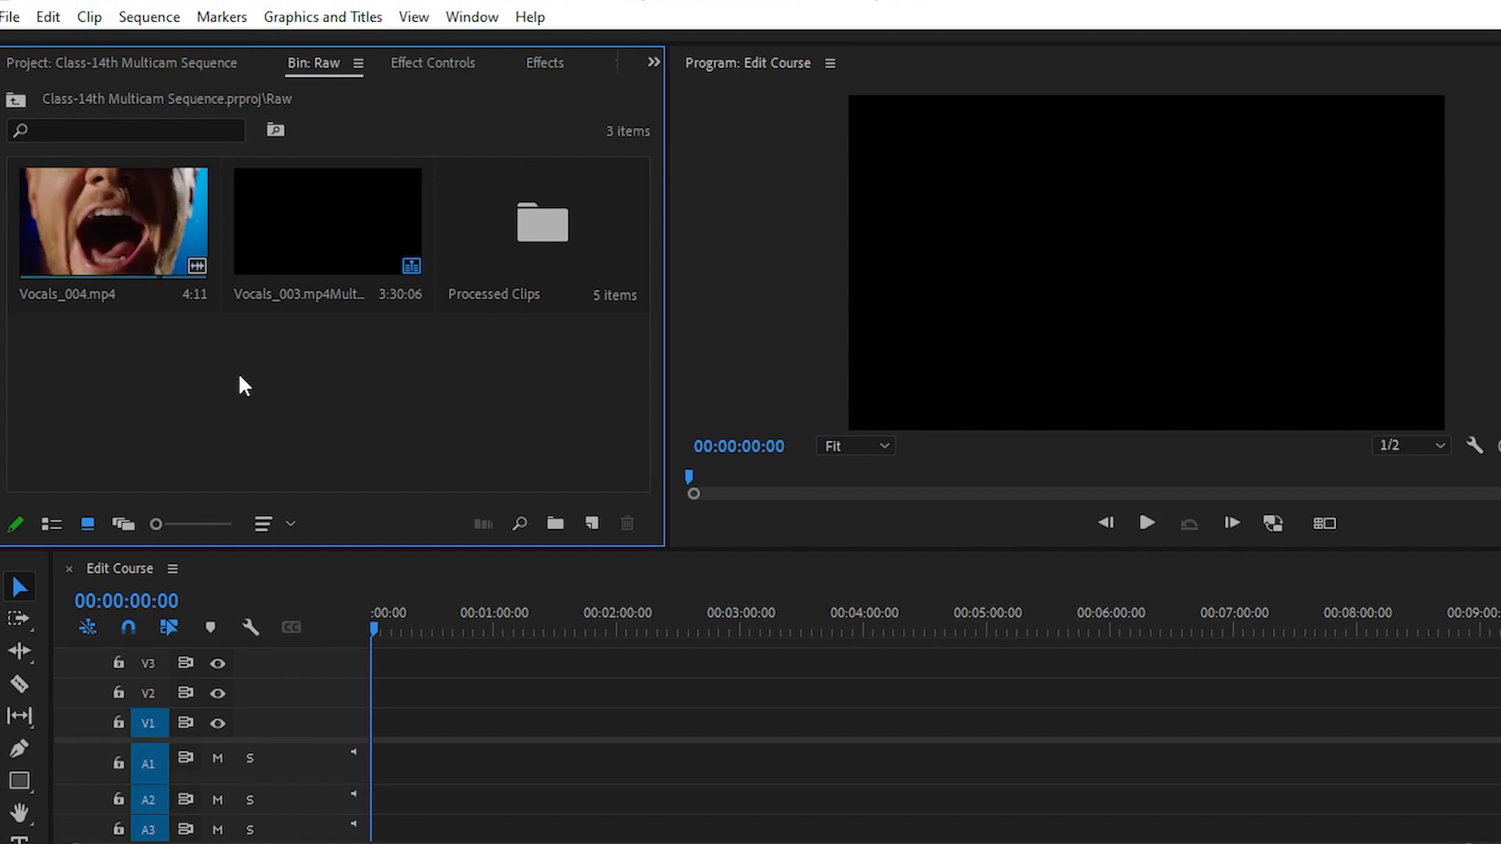
Step: Select the Vocals_003.mp4Multicam sequence thumbnail in the Raw bin
{"action": "left_click", "coordinate": [328, 222]}
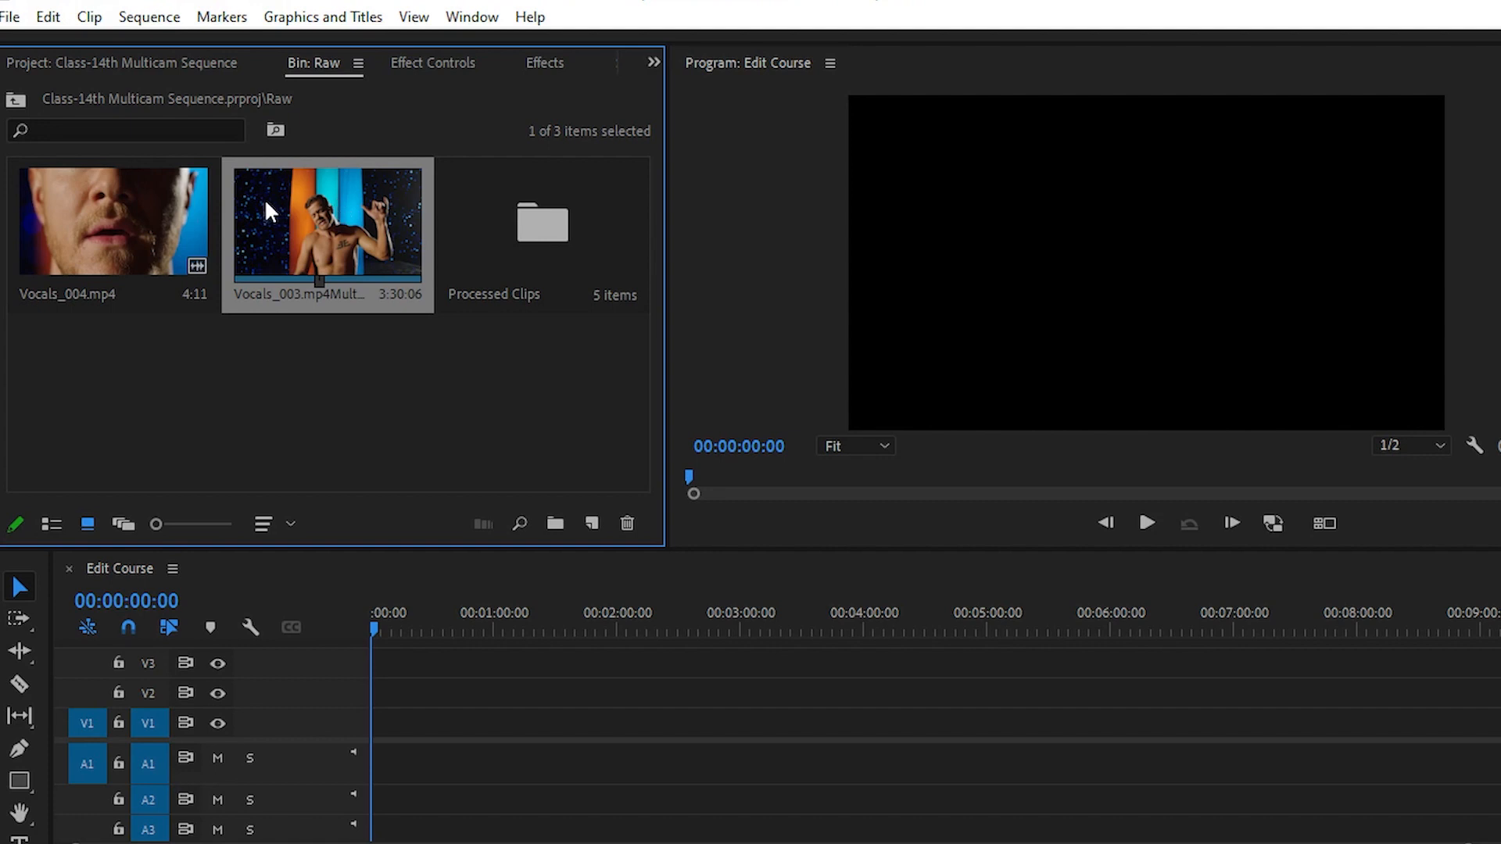
Step: Open Vocals_003.mp4Multicam in the timeline from its context menu
{"action": "right_click", "coordinate": [328, 221]}
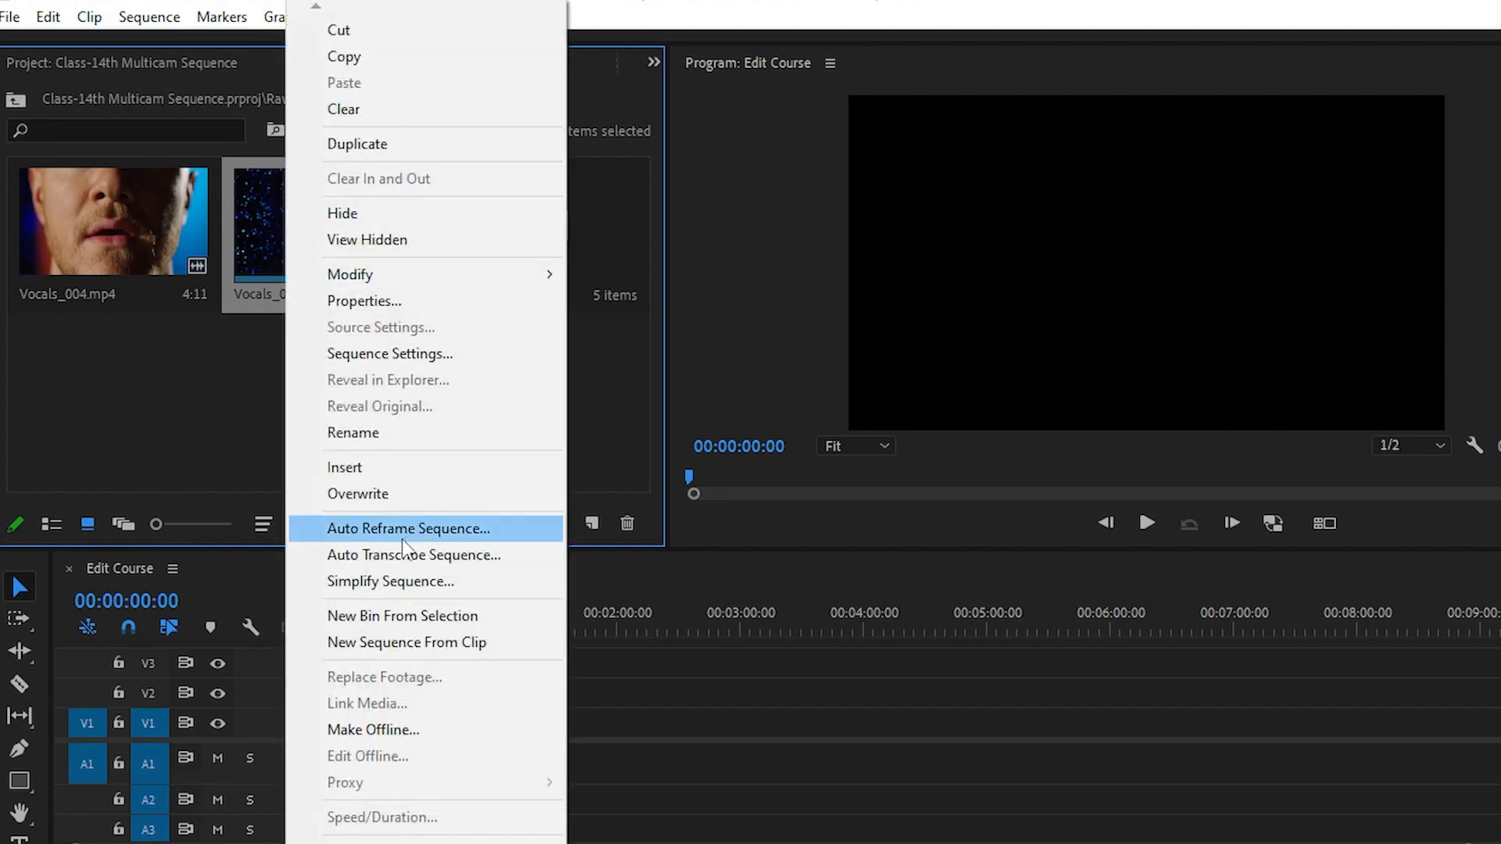
{"action": "mouse_move", "coordinate": [358, 494]}
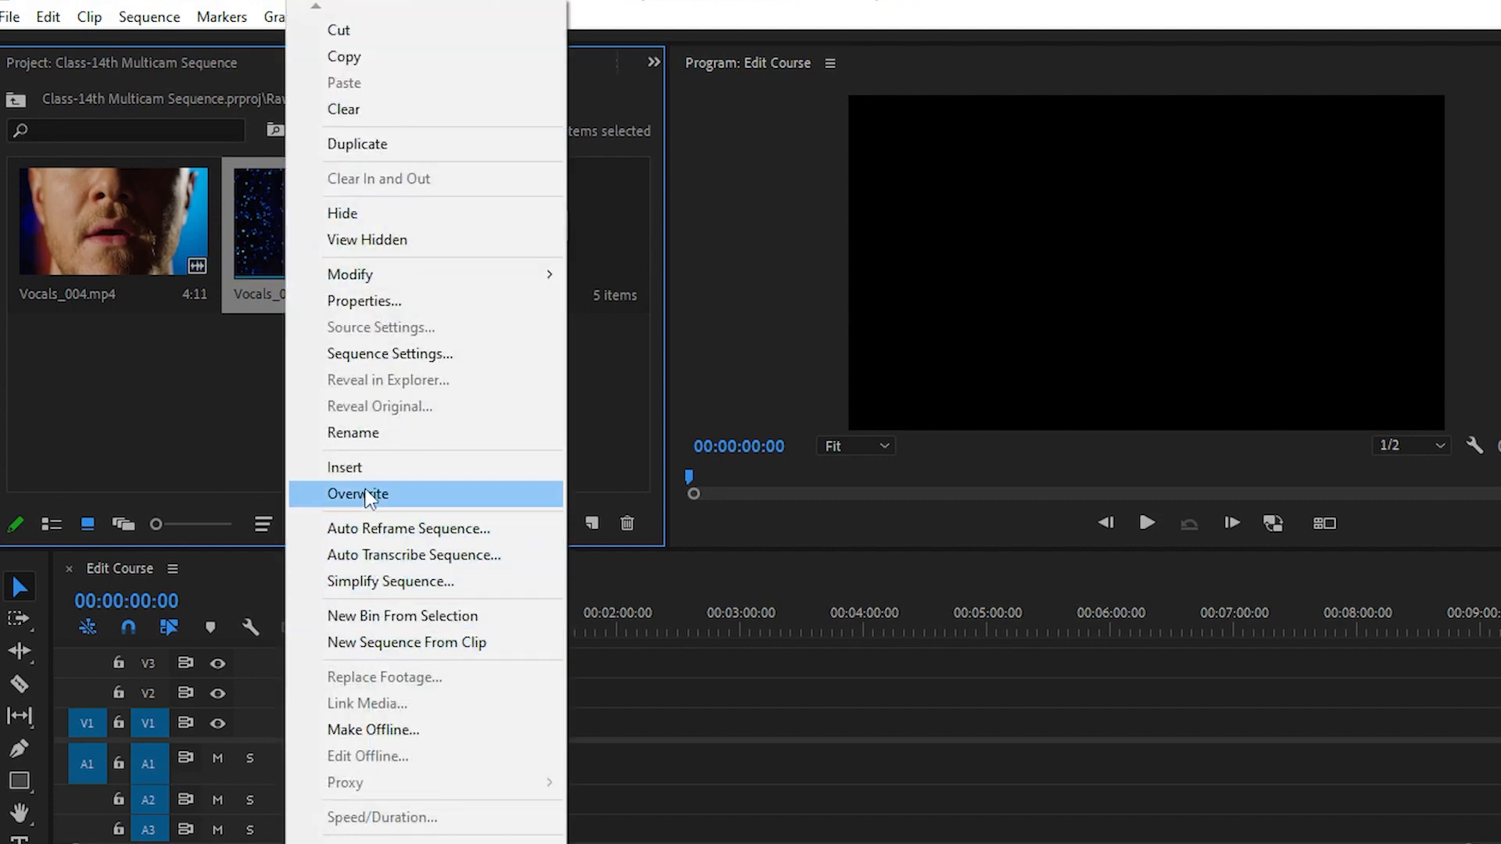
{"action": "mouse_move", "coordinate": [378, 391]}
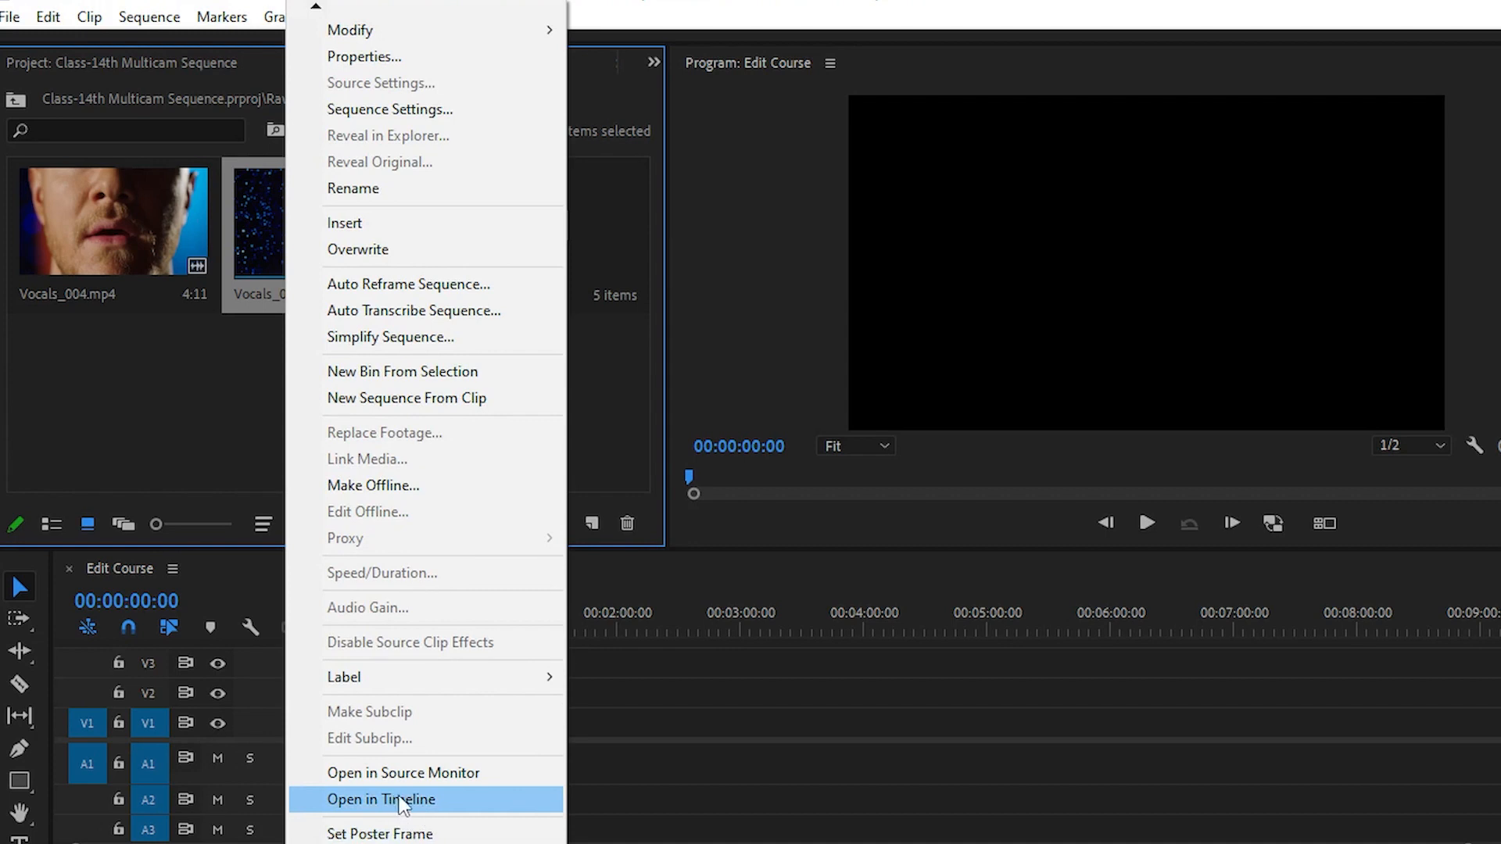
{"action": "left_click", "coordinate": [382, 799]}
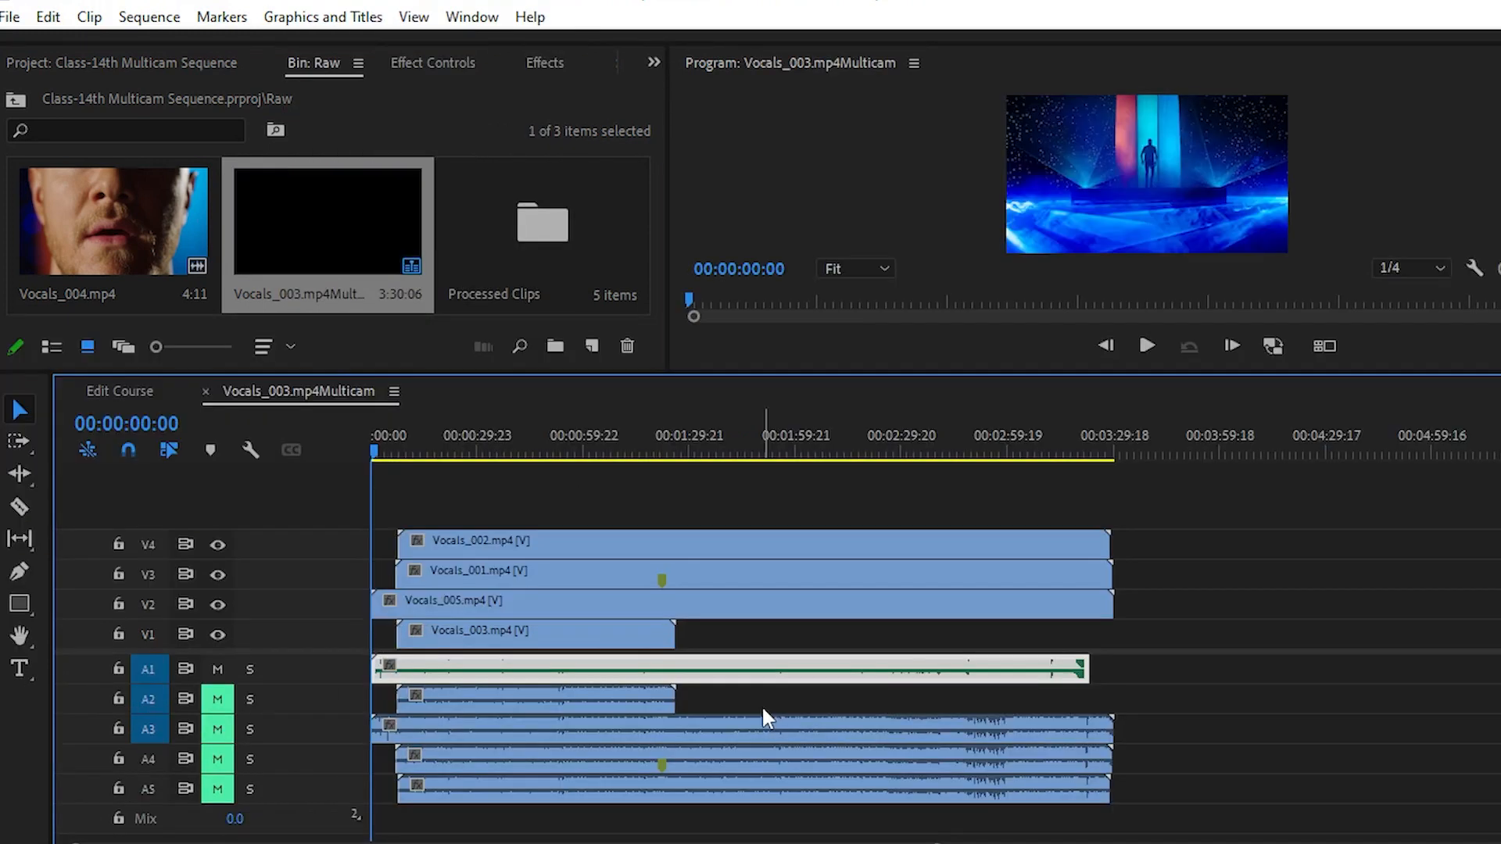
{"action": "mouse_move", "coordinate": [426, 465]}
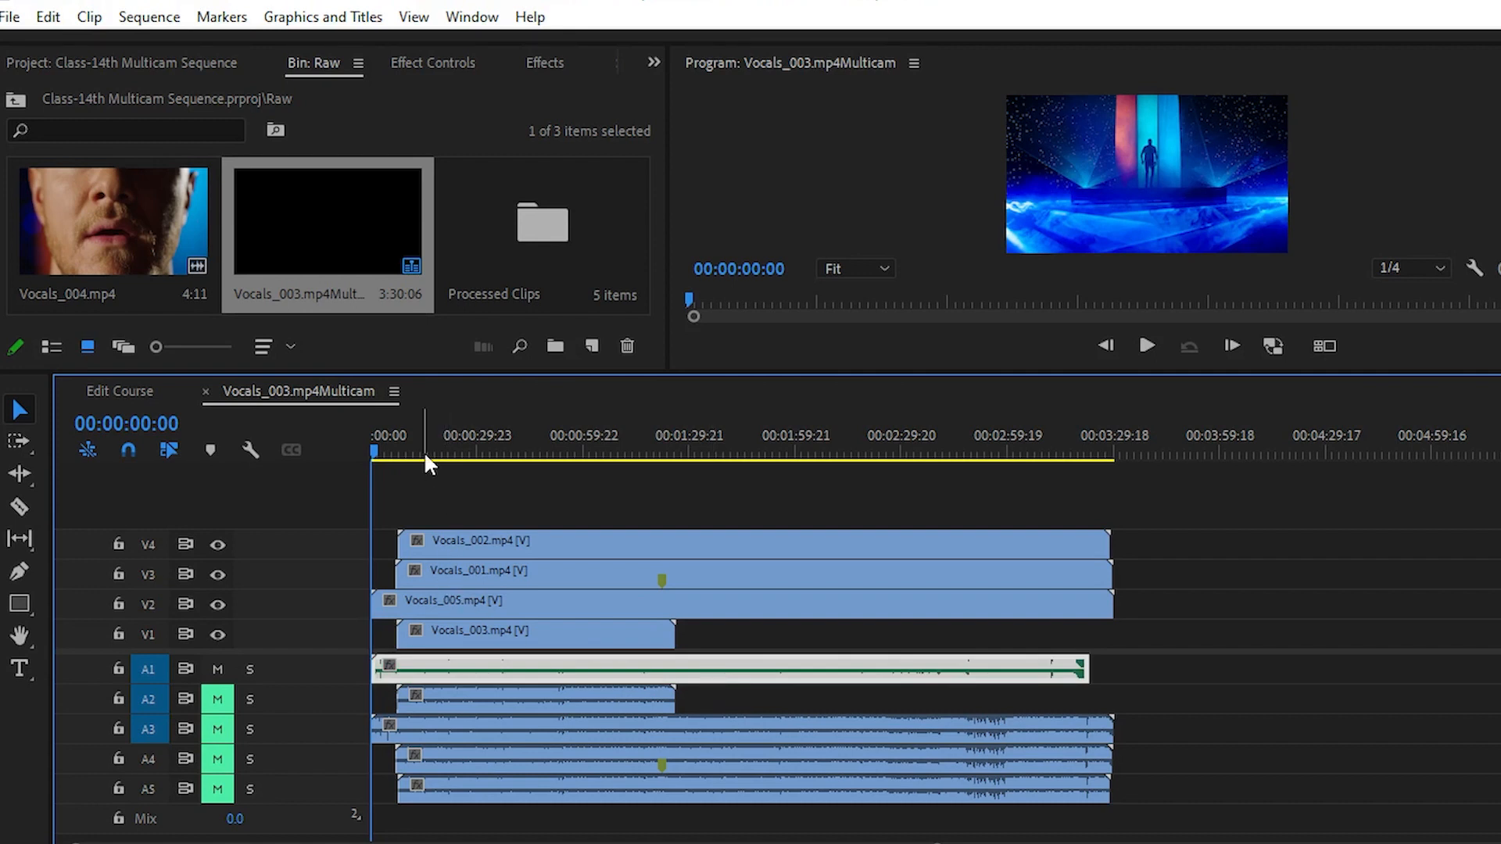
{"action": "mouse_move", "coordinate": [427, 690]}
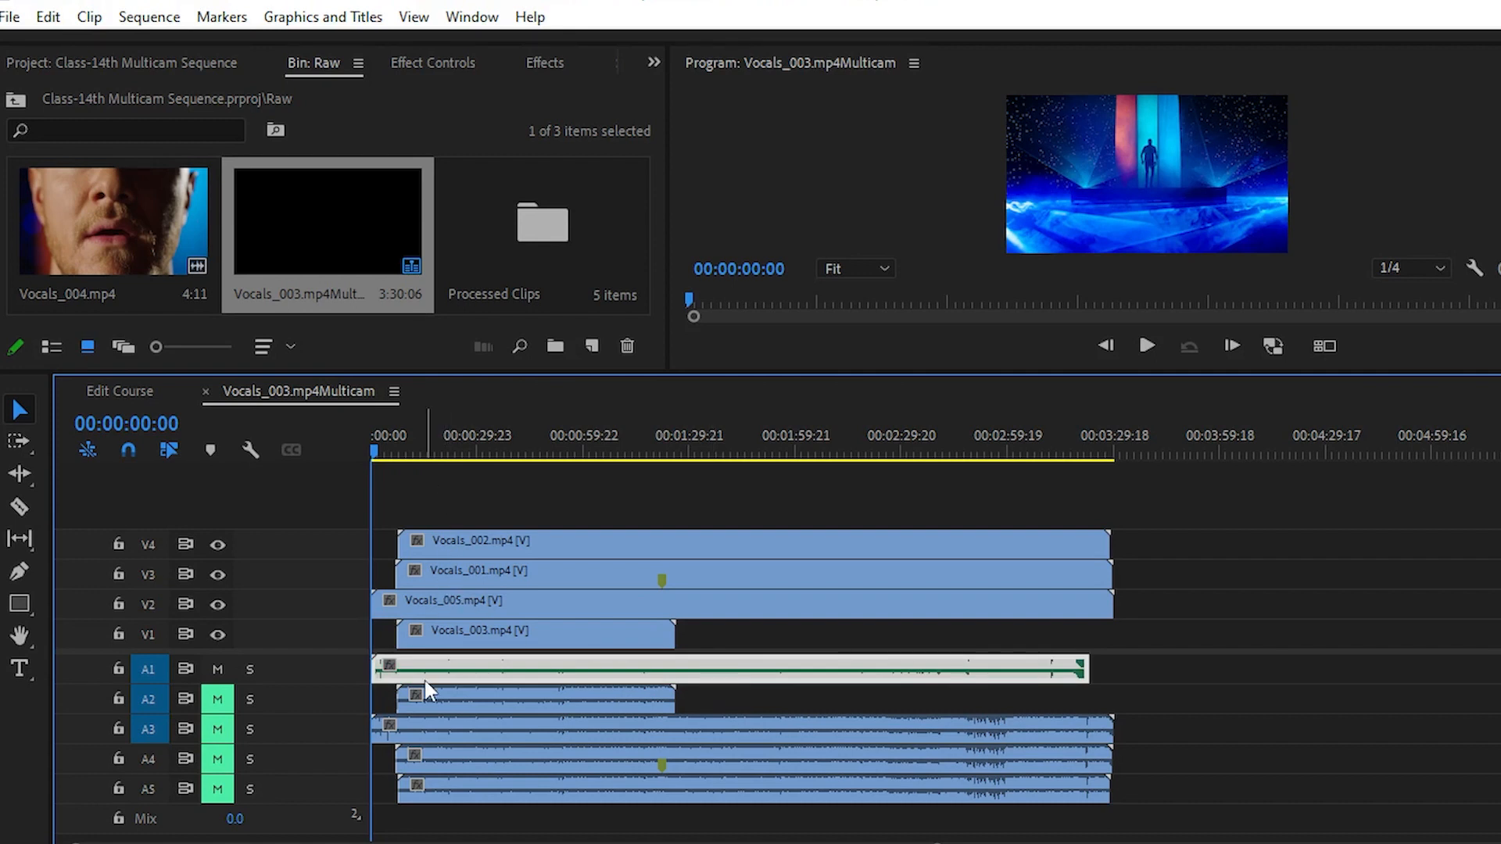
{"action": "mouse_move", "coordinate": [427, 692]}
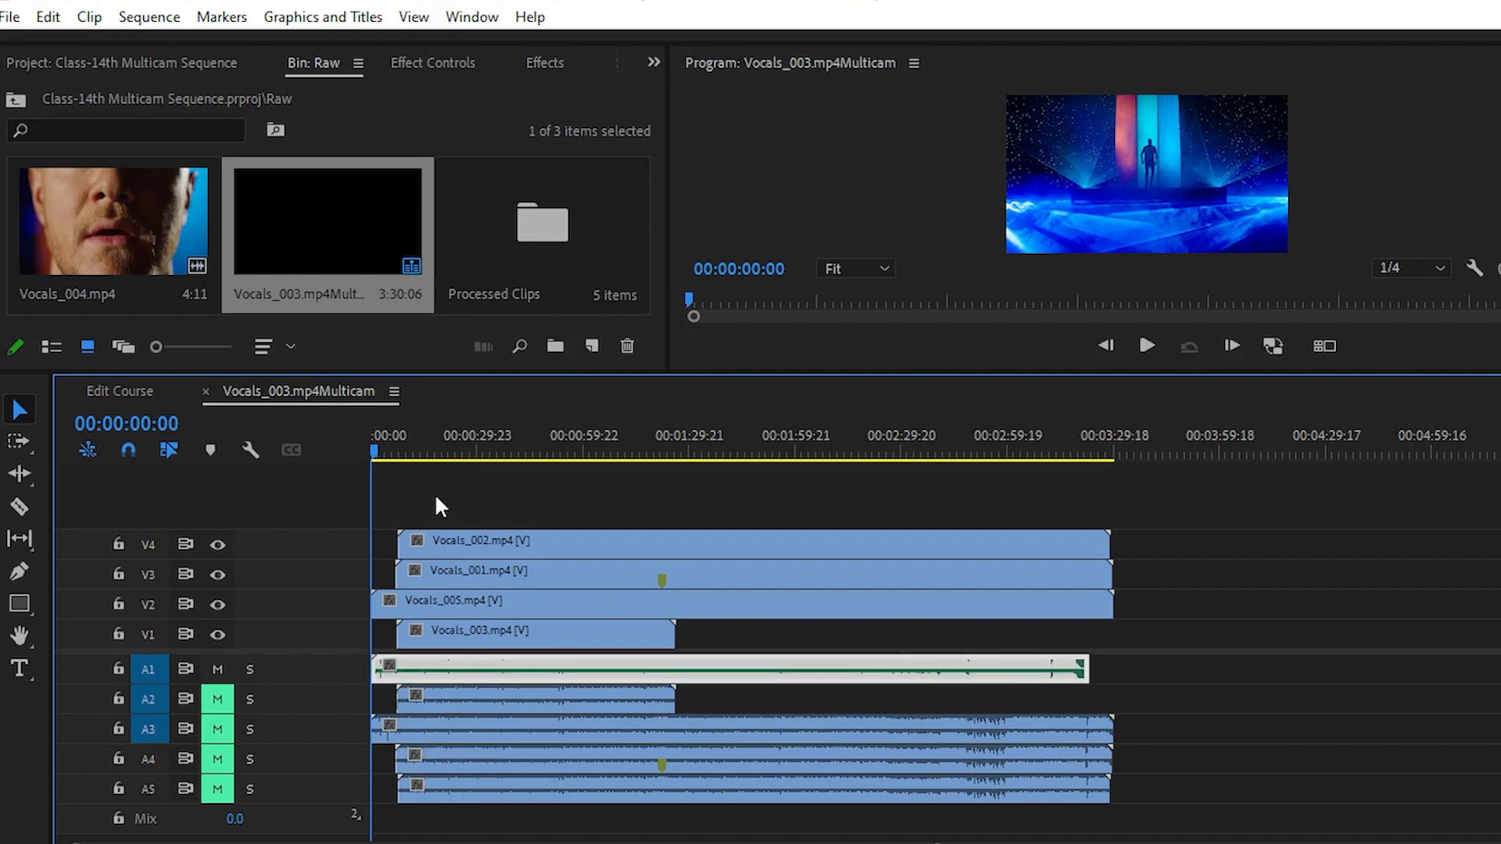
{"action": "left_click", "coordinate": [563, 571]}
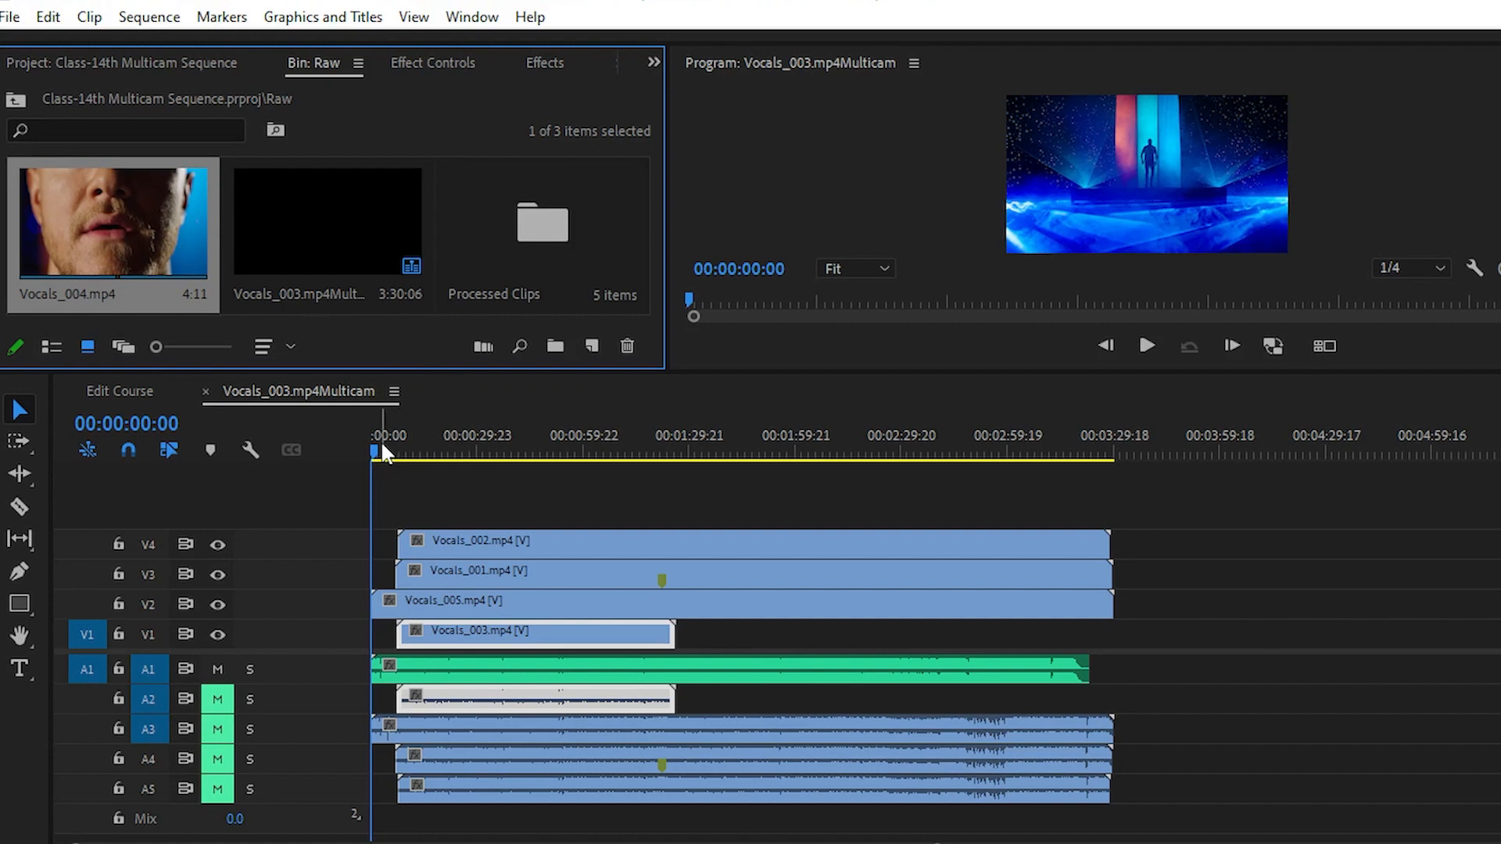
Step: Play the multicam sequence in the Program Monitor to about nine seconds, then stop
{"action": "left_click", "coordinate": [1146, 346]}
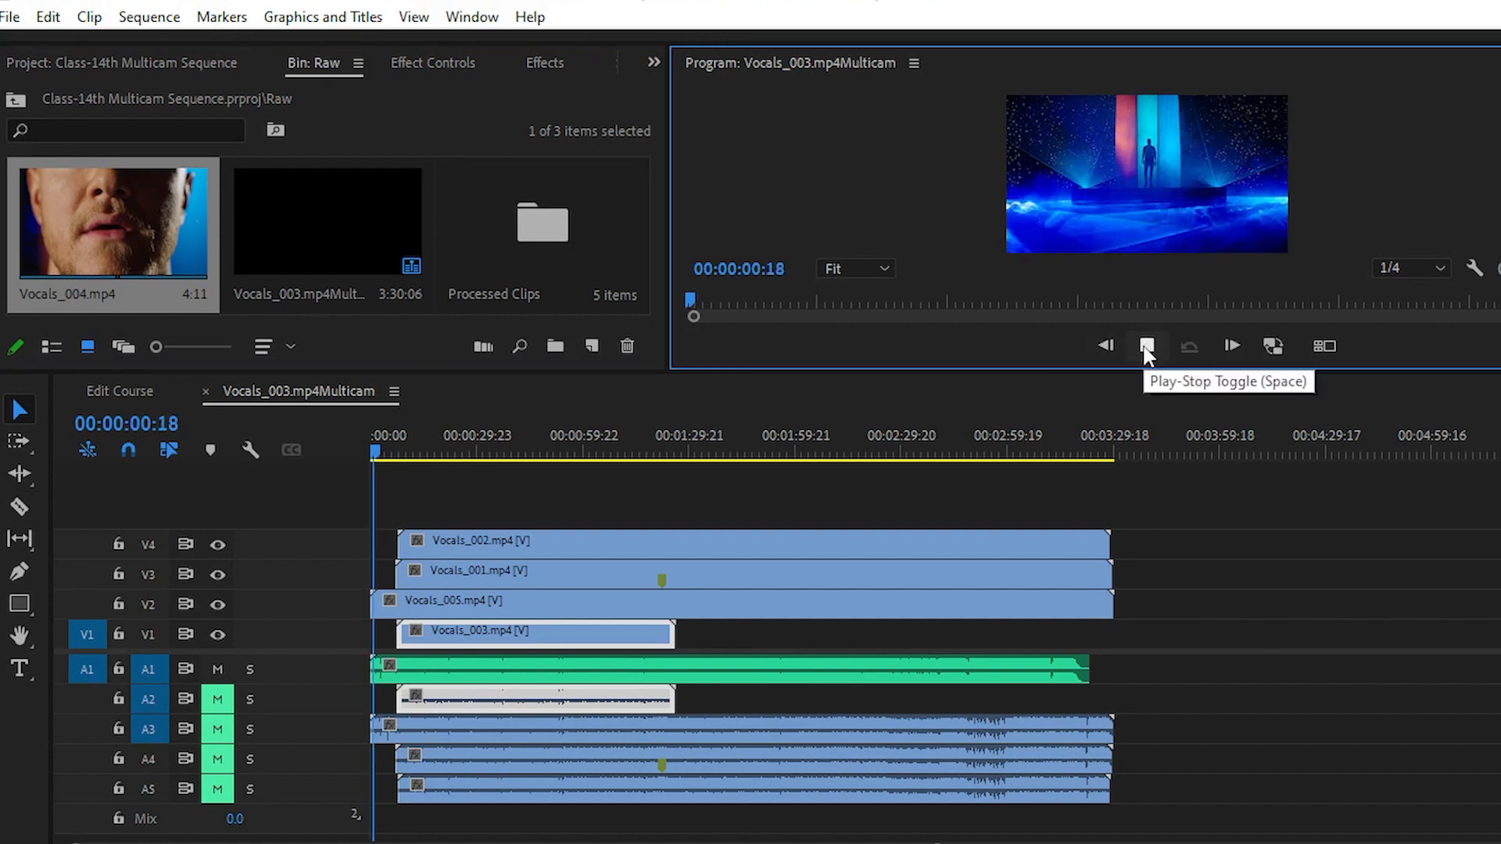
{"action": "left_click", "coordinate": [1147, 346]}
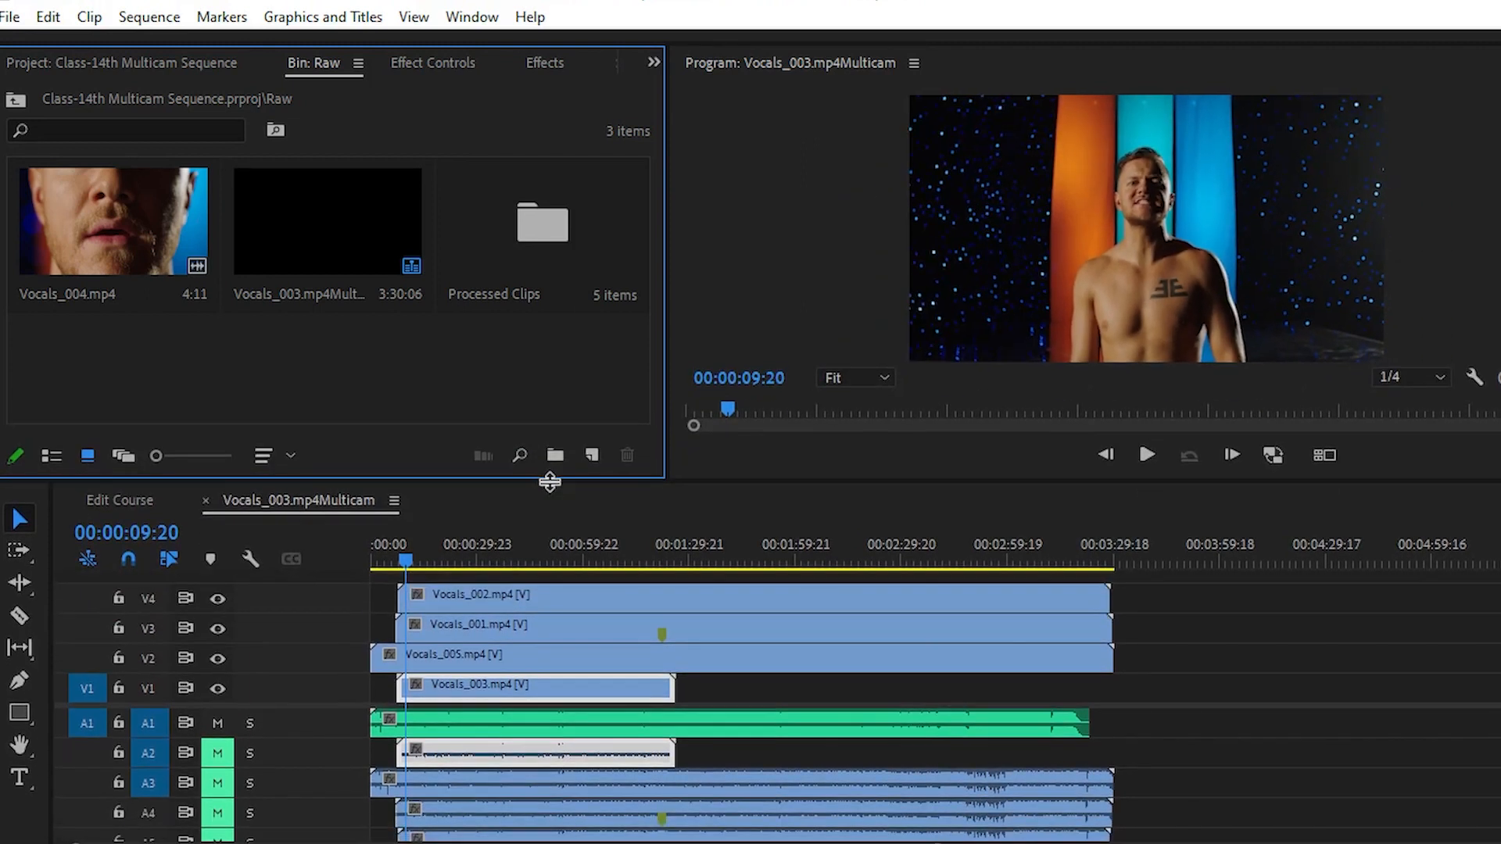
{"action": "mouse_move", "coordinate": [469, 366]}
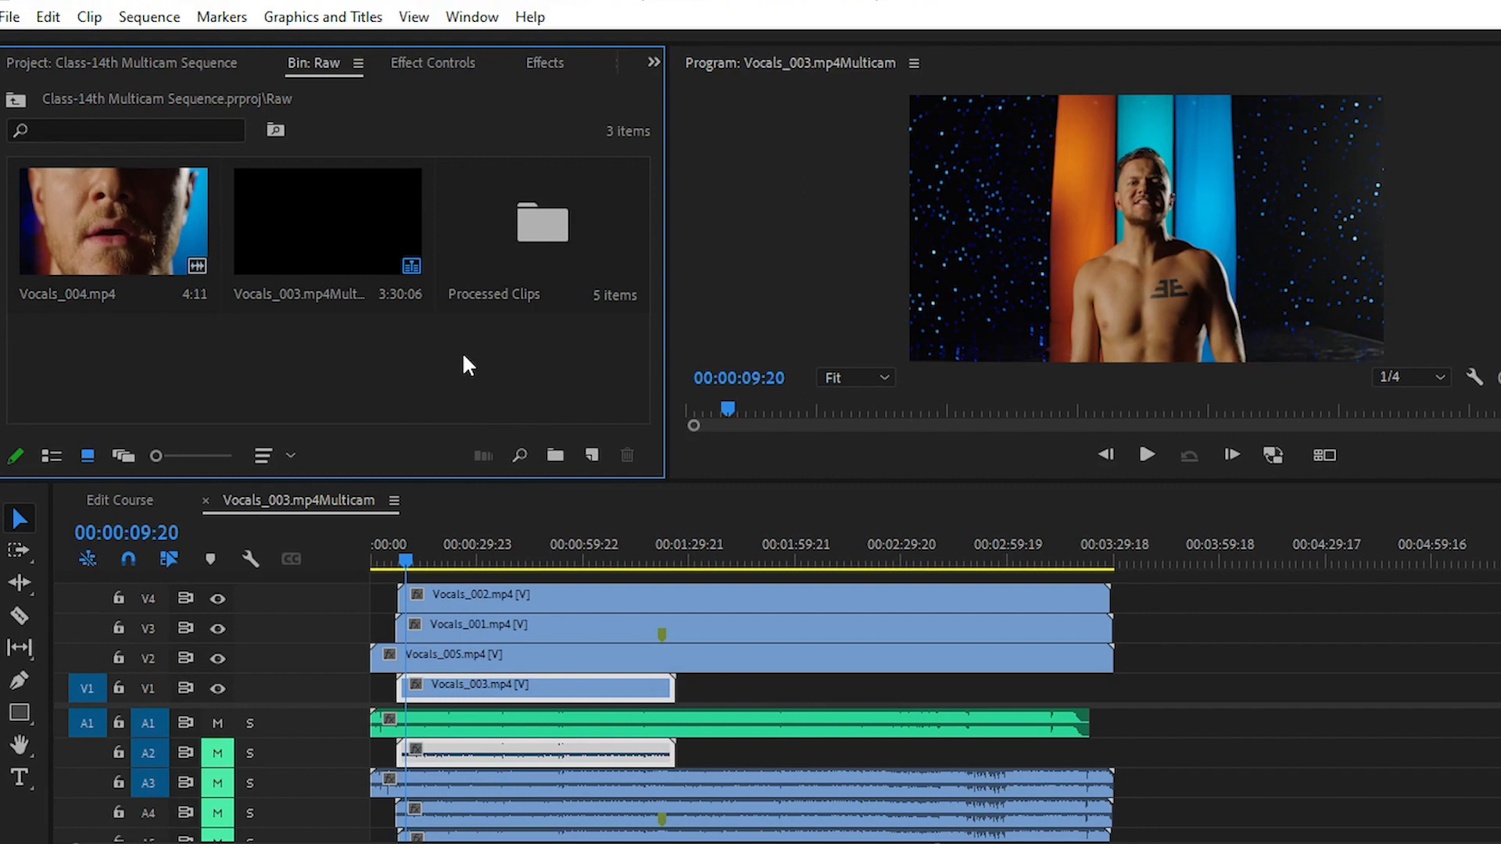
{"action": "mouse_move", "coordinate": [468, 349]}
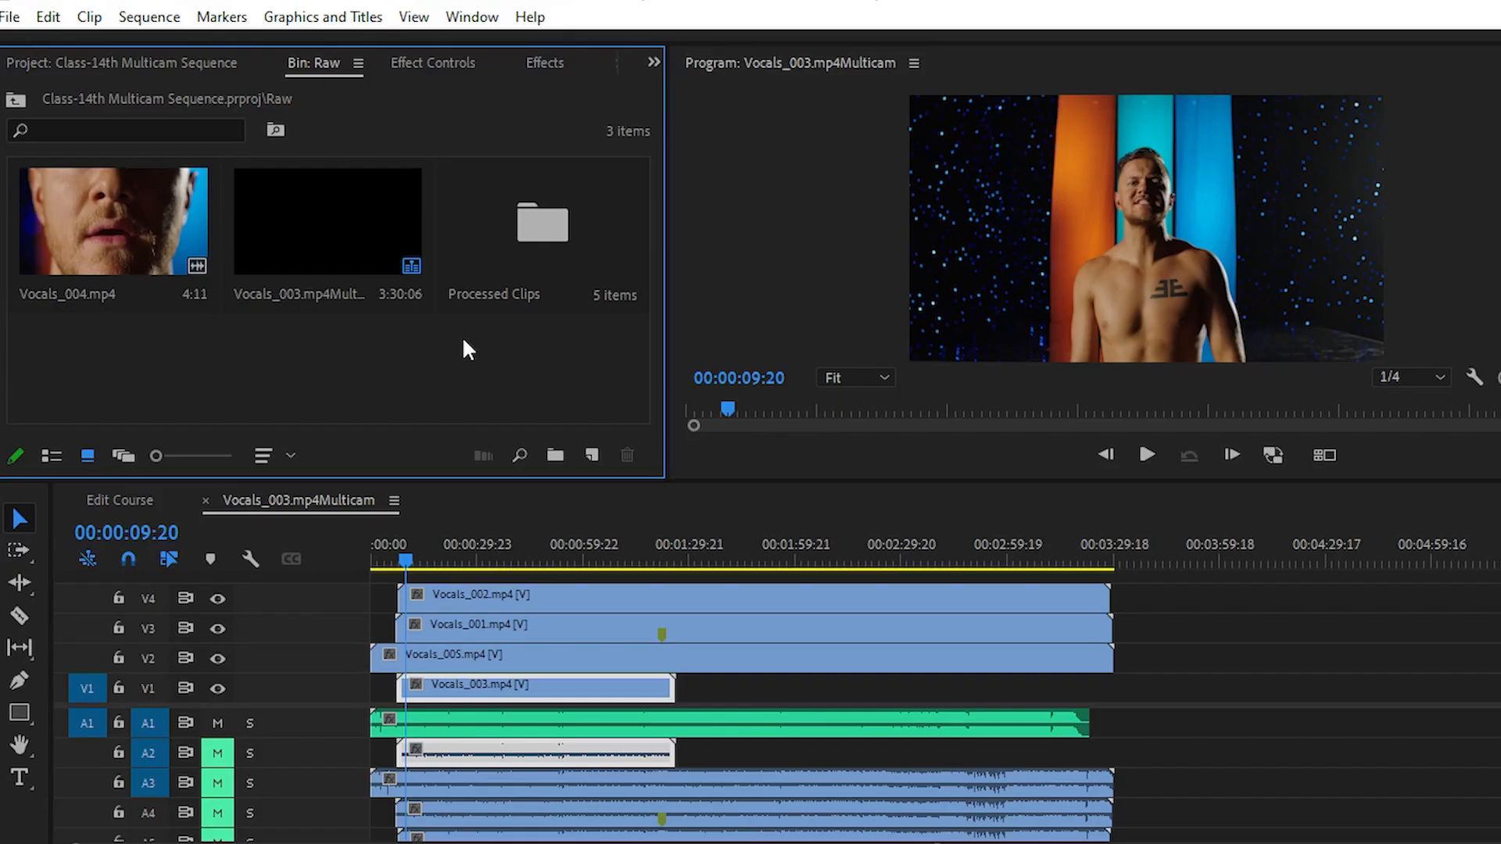